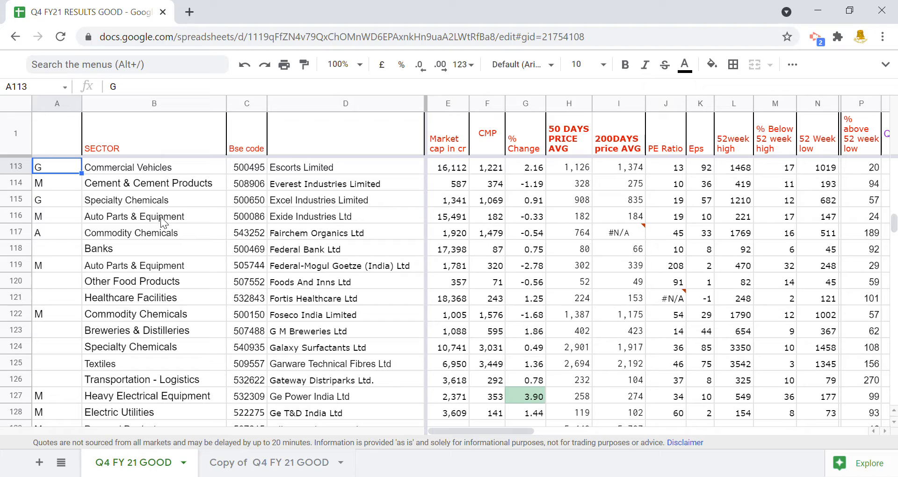
- Colour Exide's sector, BSE code and name (B116:D116) red and check its 50-day average formula
left_click(140, 216)
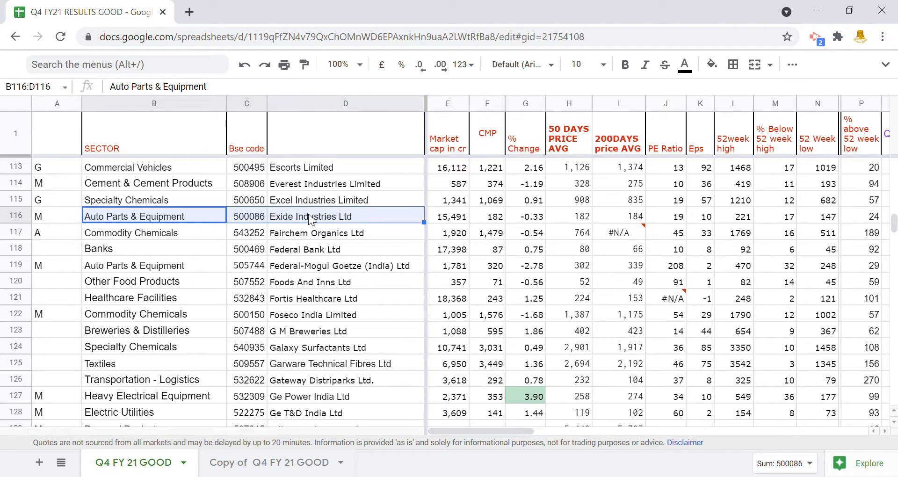
left_click(683, 63)
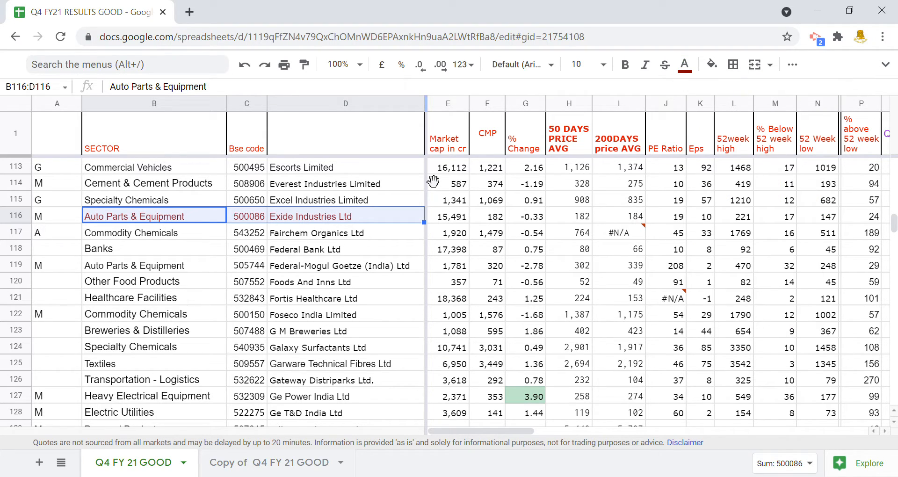
mouse_move(430, 181)
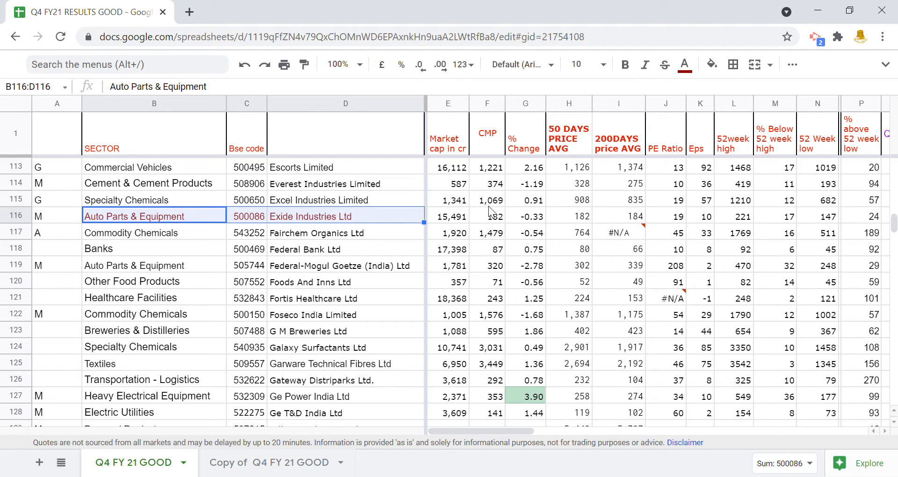
mouse_move(479, 233)
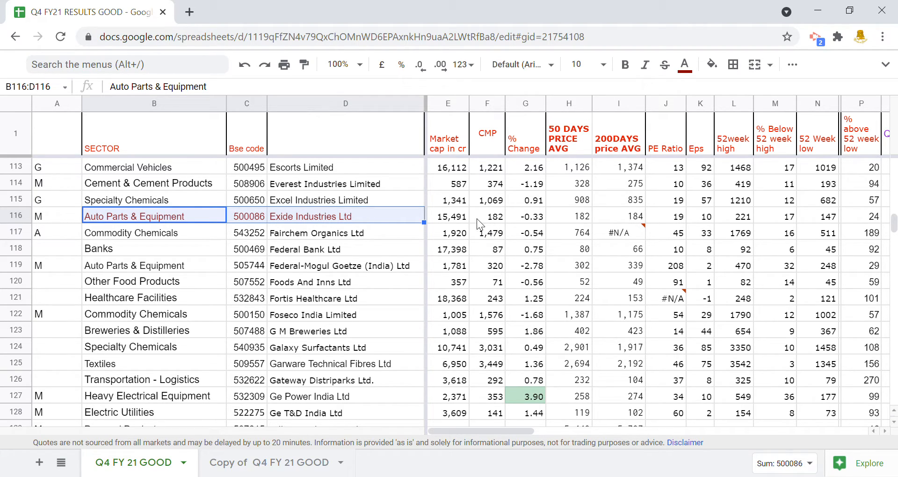
mouse_move(492, 222)
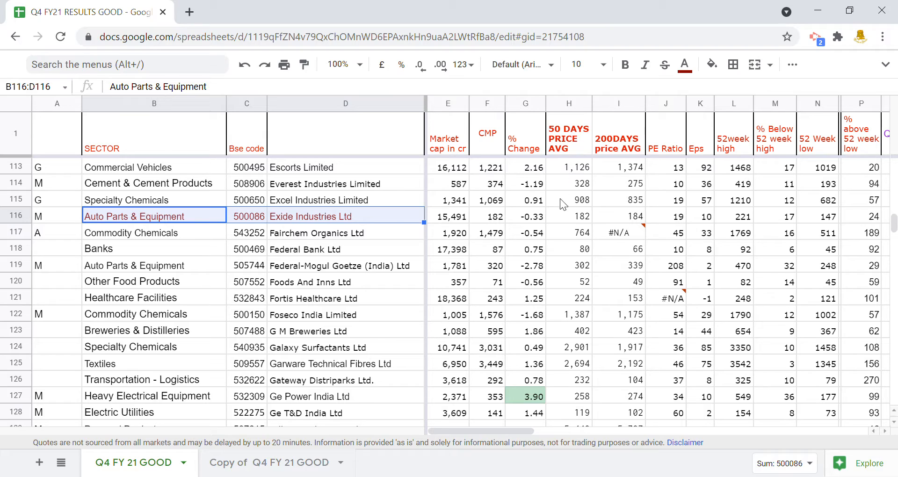
left_click(569, 216)
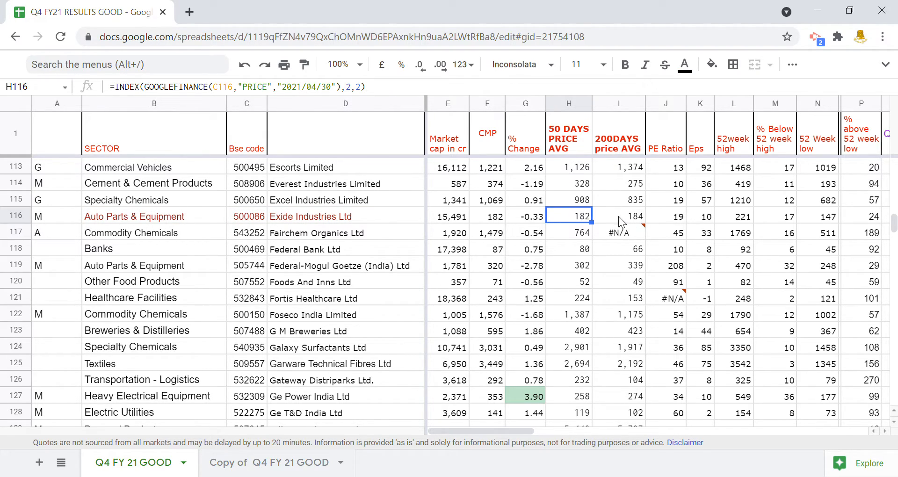
- Make Exide's name and figures through % above 52-week low (D116:P116) bold red, checking the 52-week-low formulas
left_click(618, 216)
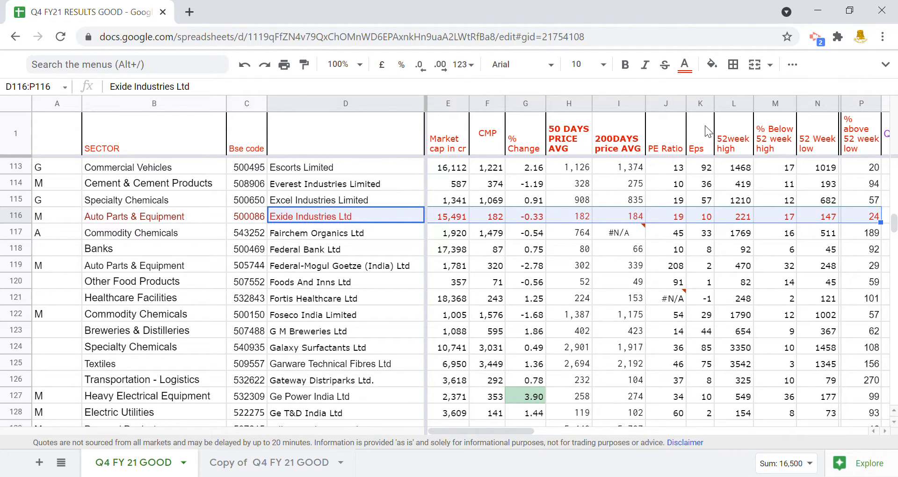
mouse_move(739, 171)
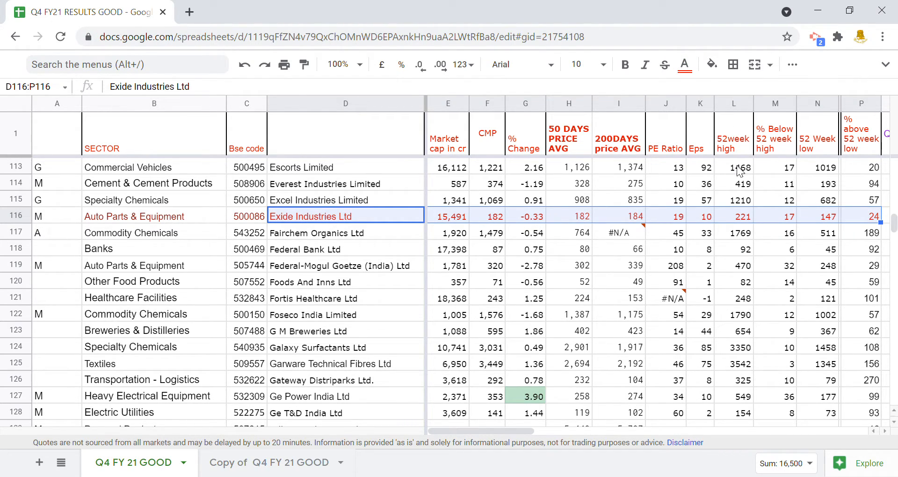
left_click(625, 65)
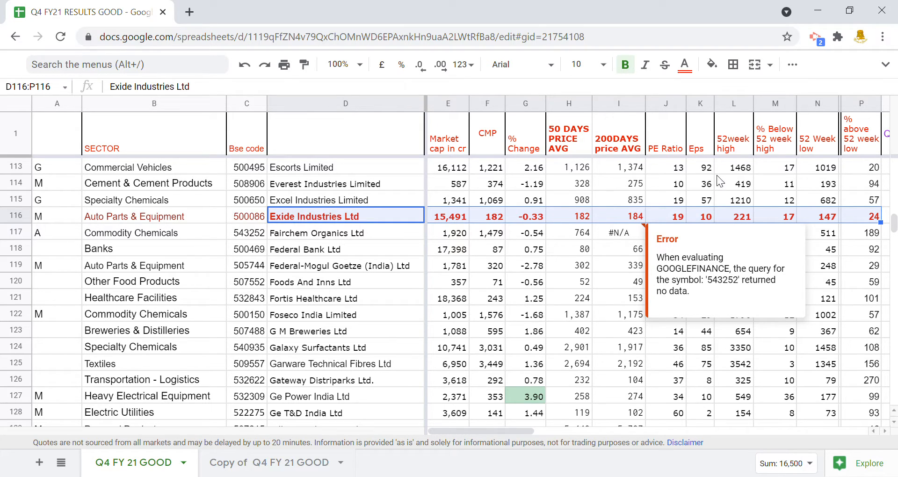
left_click(733, 133)
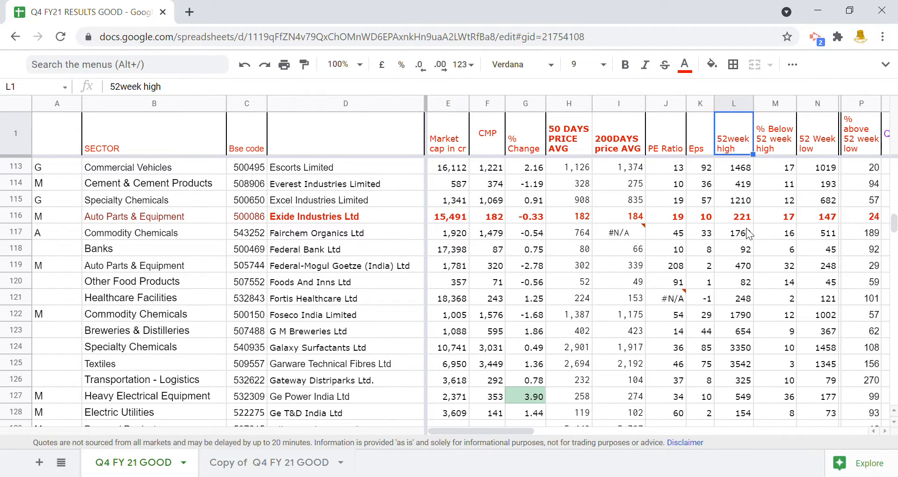
left_click(733, 217)
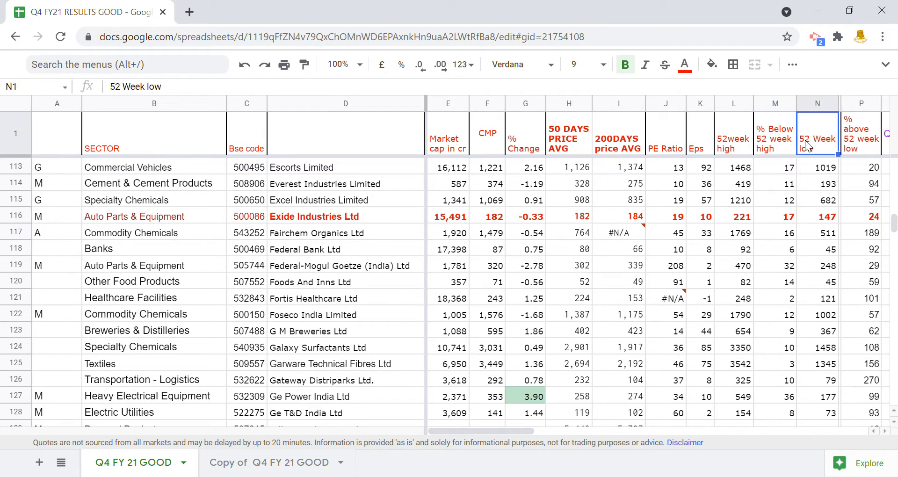
left_click(817, 216)
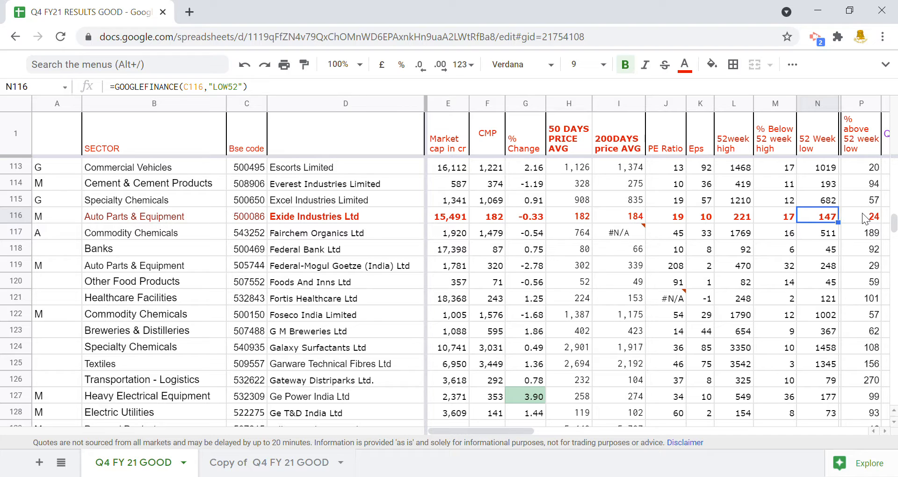
left_click(869, 216)
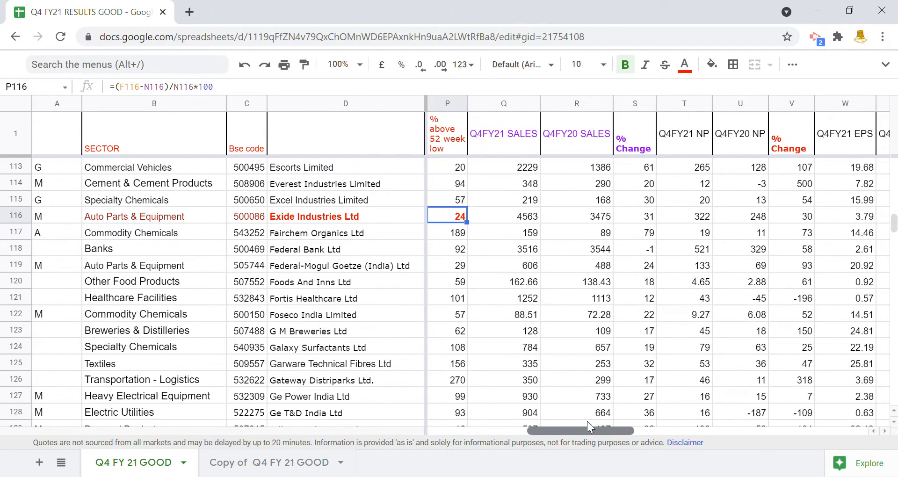
- Make Exide's sales, net profit and EPS figures (Q116:X116) bold magenta
scroll("right", 3)
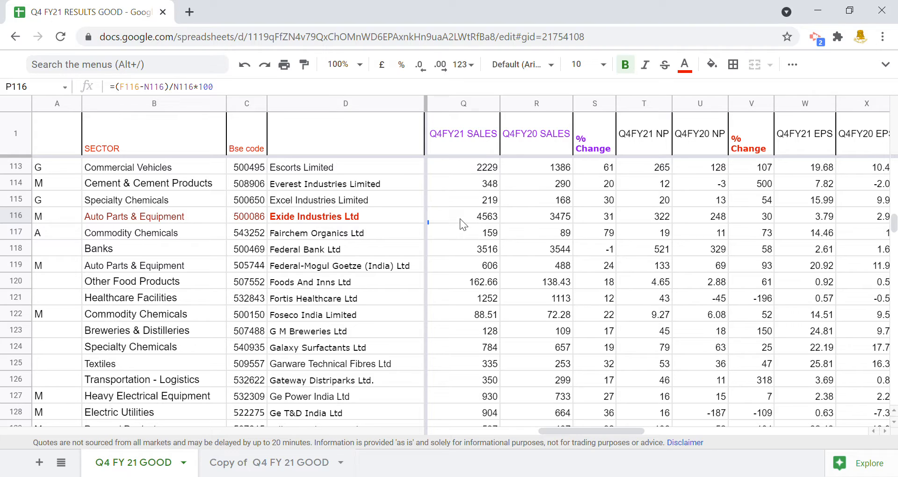
left_click_drag(463, 216, 699, 216)
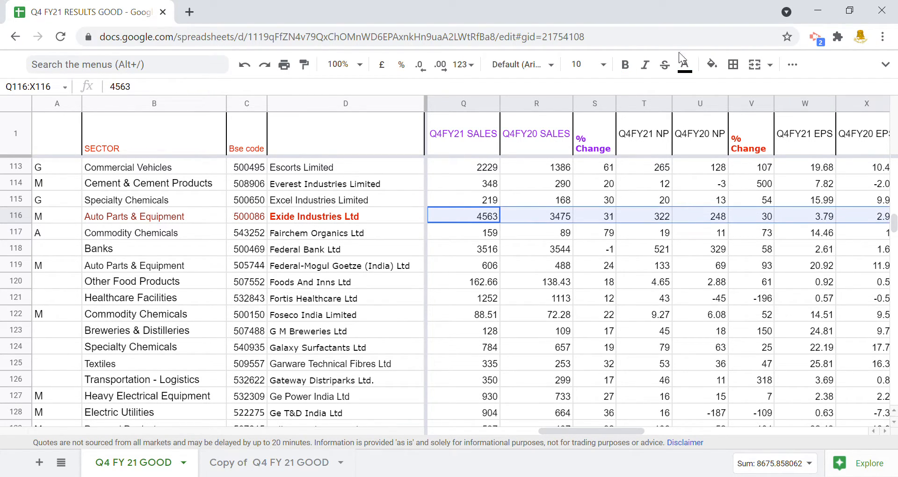
left_click(685, 65)
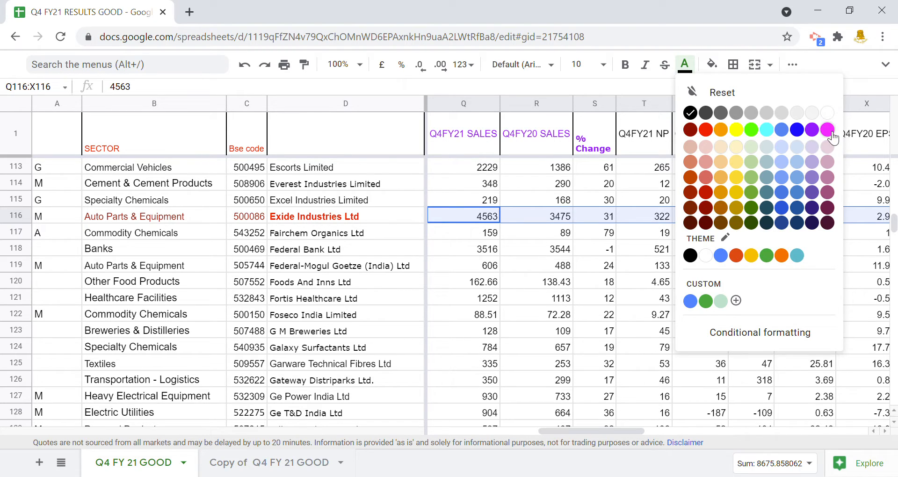
left_click(827, 129)
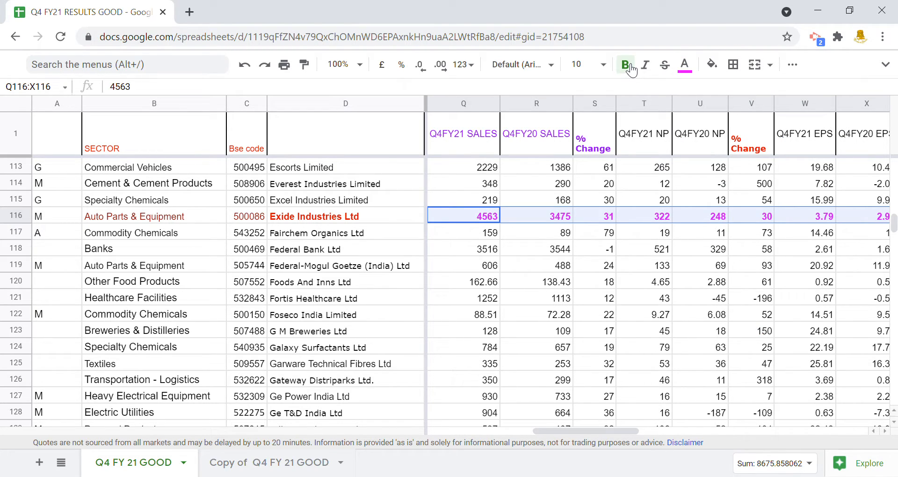
left_click(625, 65)
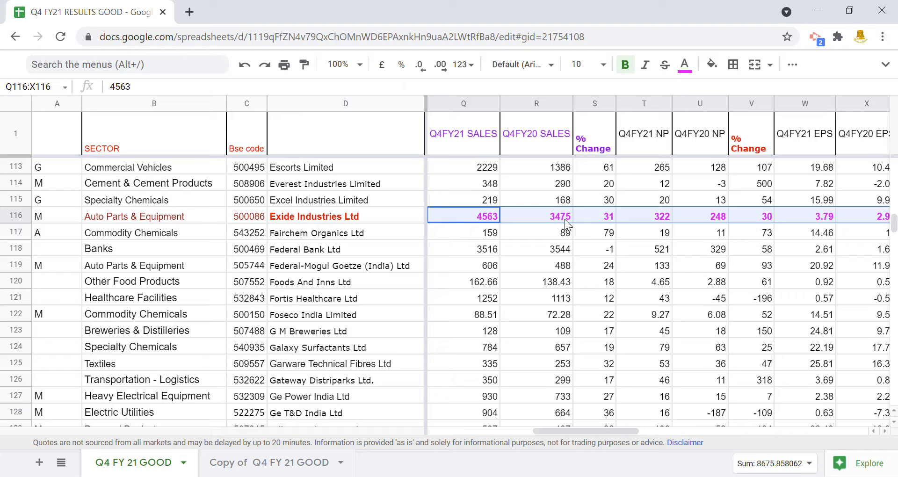
mouse_move(591, 225)
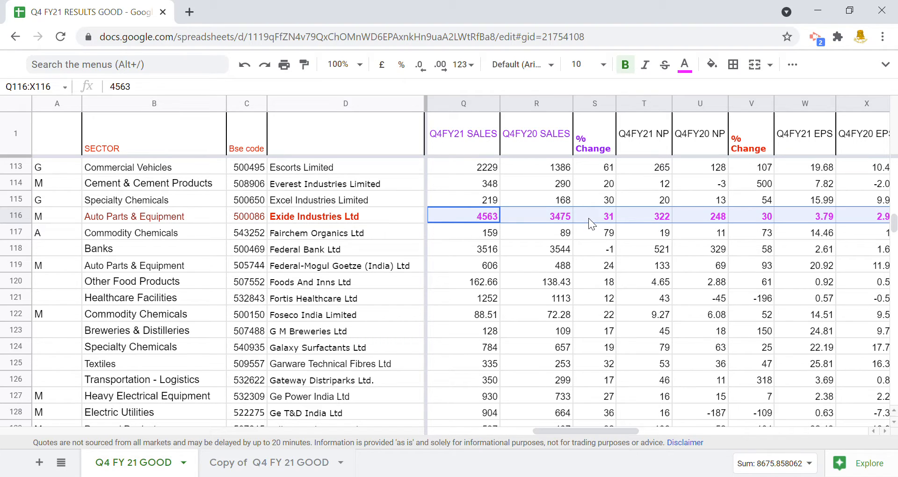
- Review Exide's sales and net profit % change formulas, NP and EPS values
left_click(594, 216)
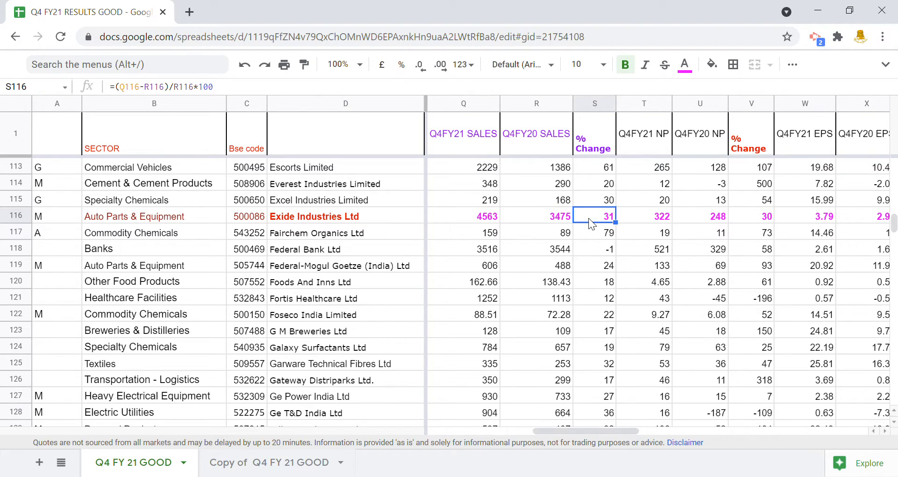
left_click(644, 216)
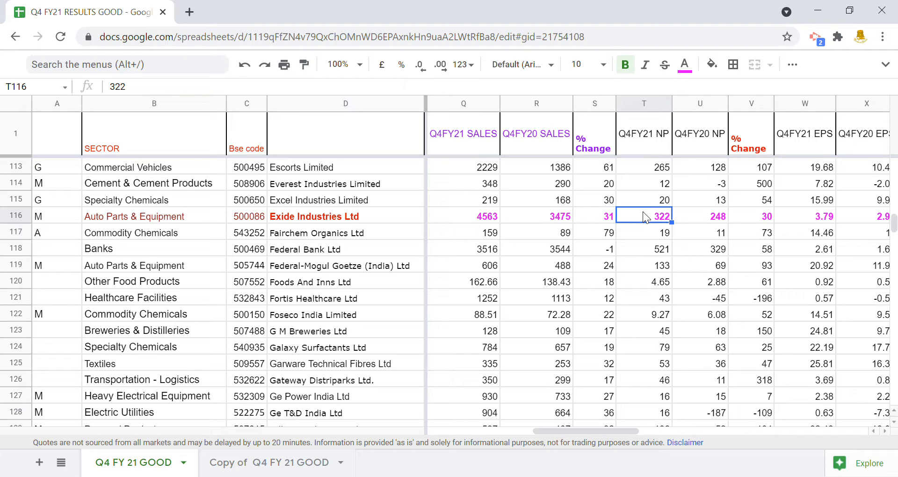
left_click(700, 216)
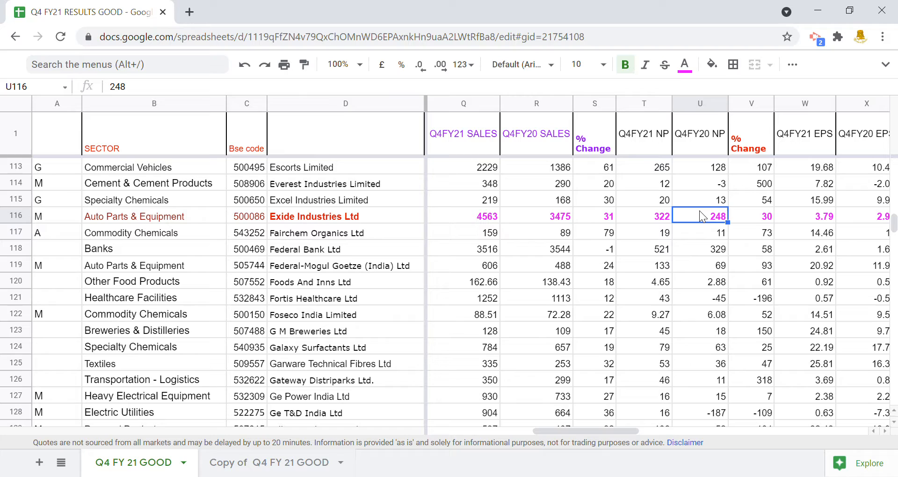
left_click(751, 216)
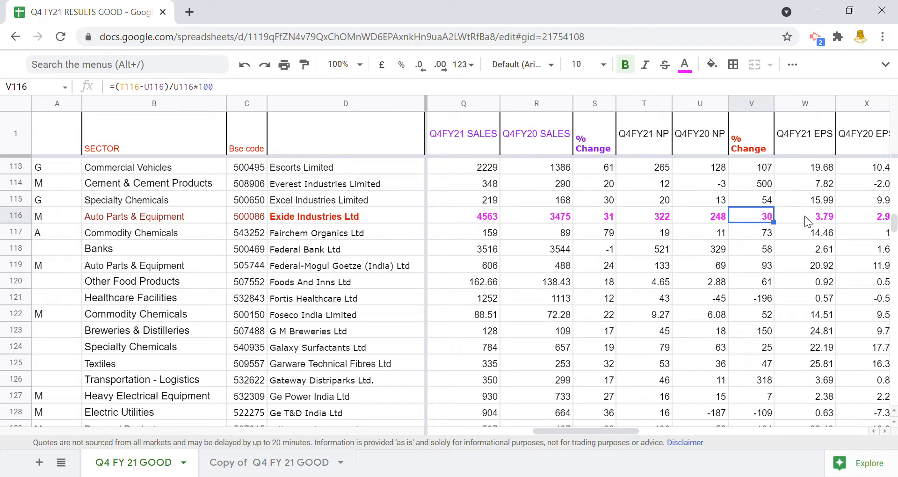
left_click(804, 216)
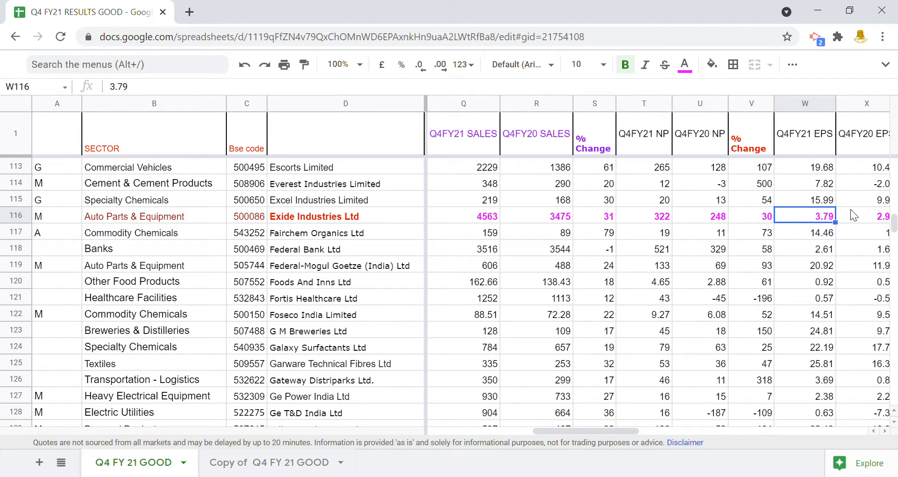
mouse_move(600, 428)
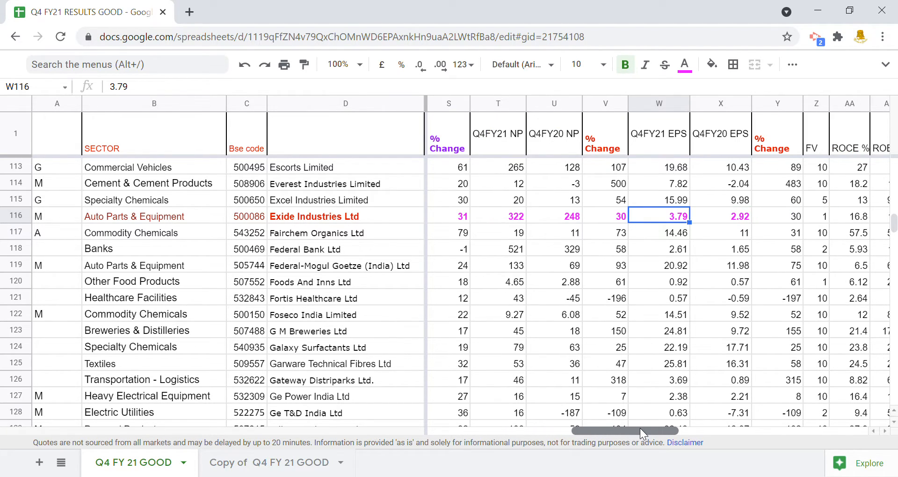
- Make Exide's ROCE % through DEBT/EQUITY figures (AA116:AF116) bold blue
left_click(776, 216)
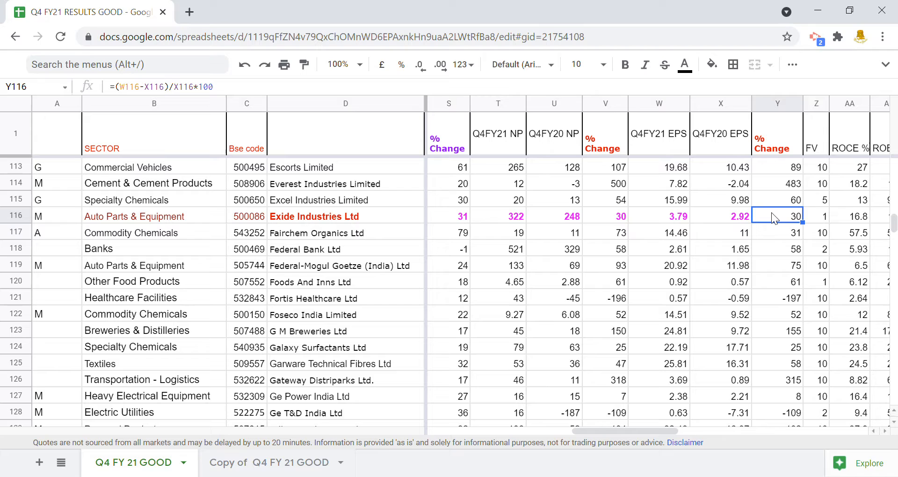
left_click(815, 216)
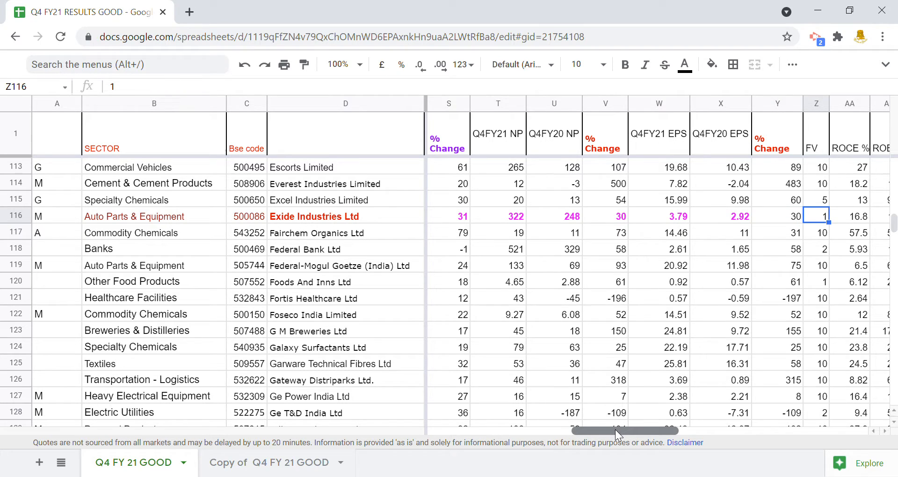
scroll("right", 3)
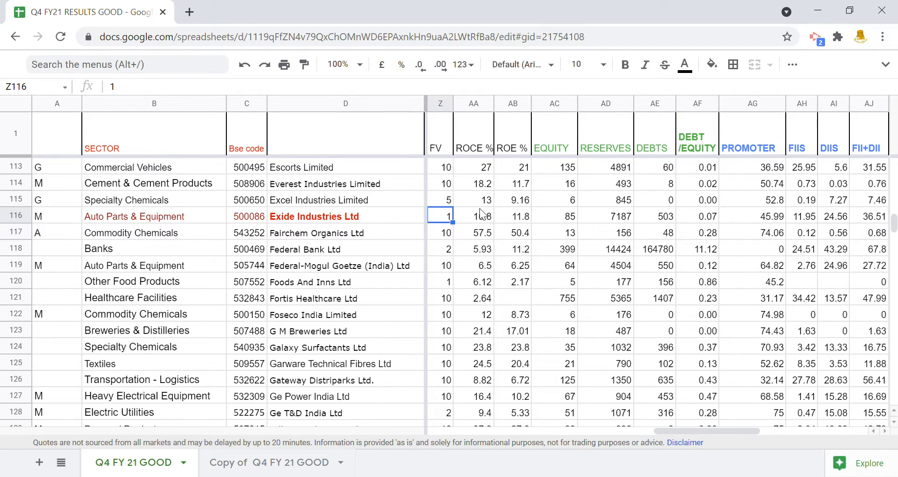
left_click(472, 216)
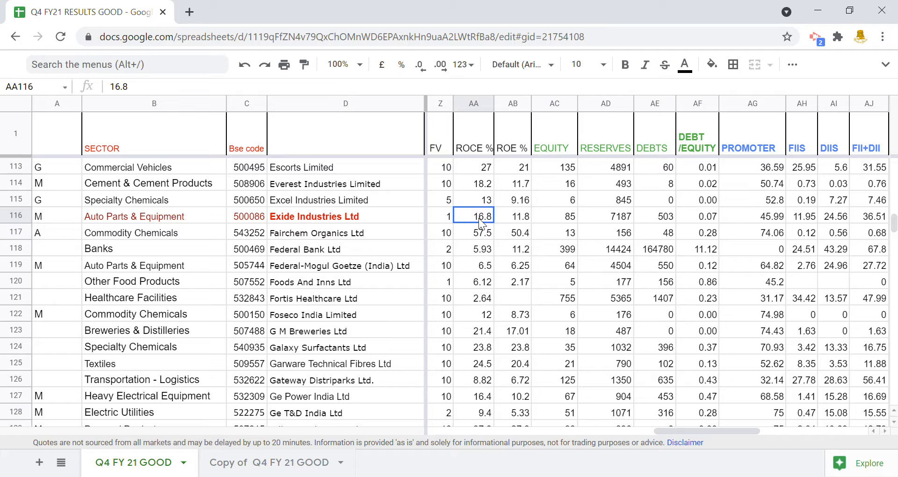
left_click_drag(473, 216, 554, 216)
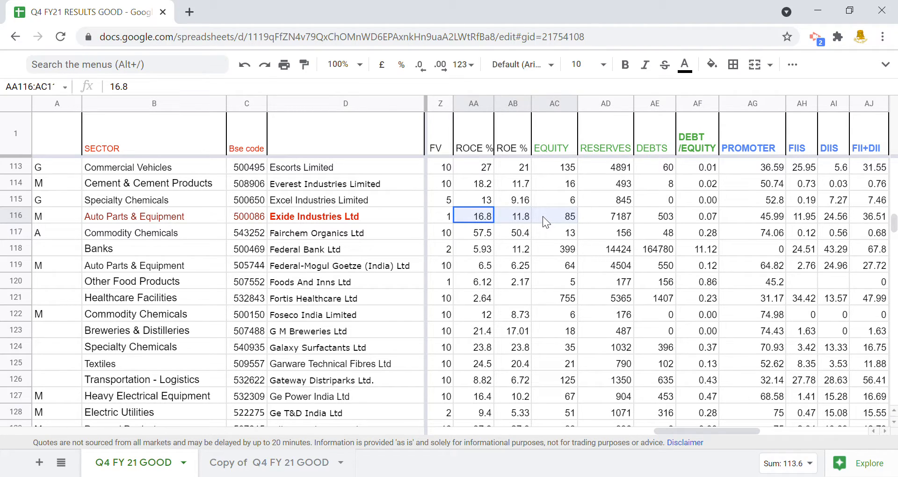
mouse_move(571, 220)
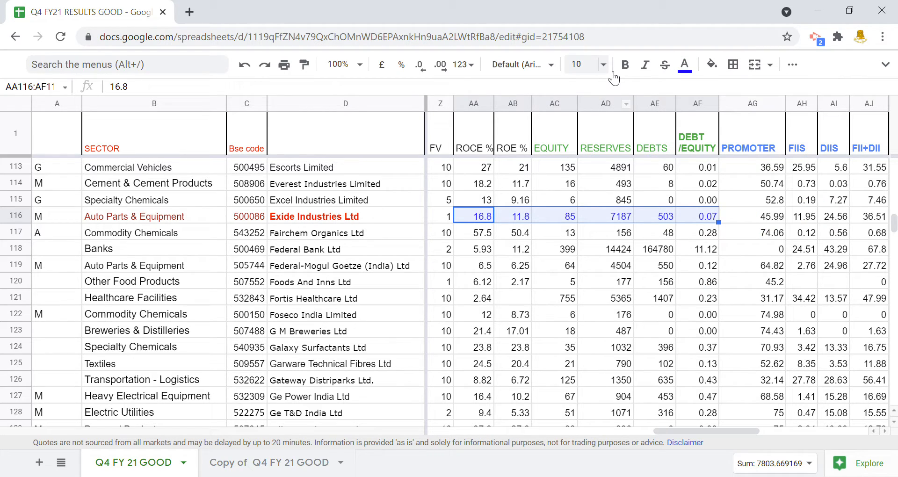
left_click(624, 63)
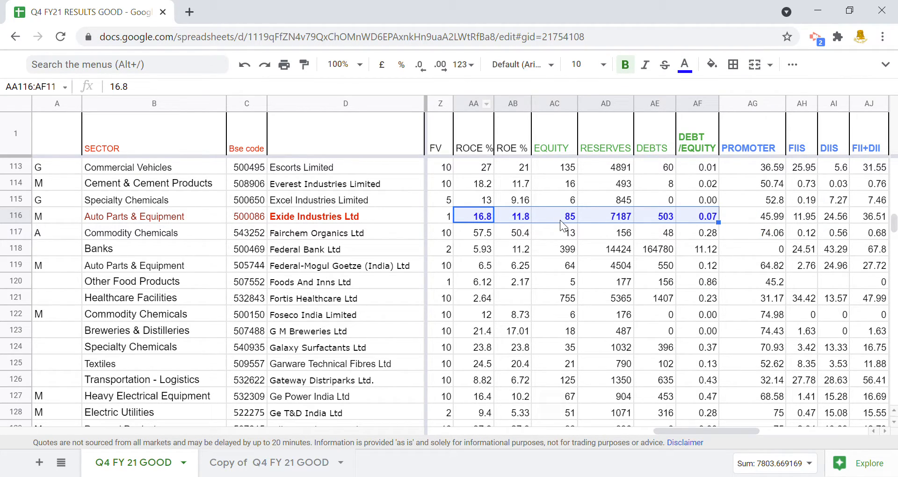
- Make Exide's shareholding percentages through PUBLIC (AG116:AK116) bold dark red
left_click(605, 216)
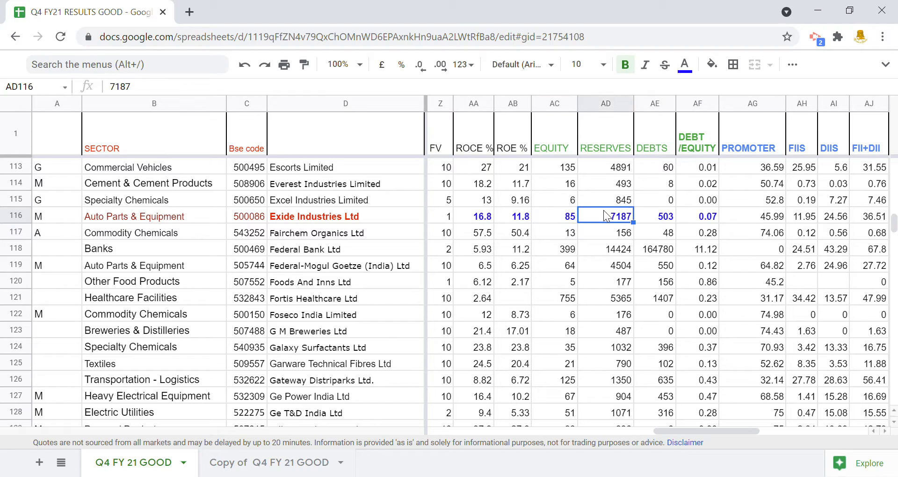
mouse_move(652, 156)
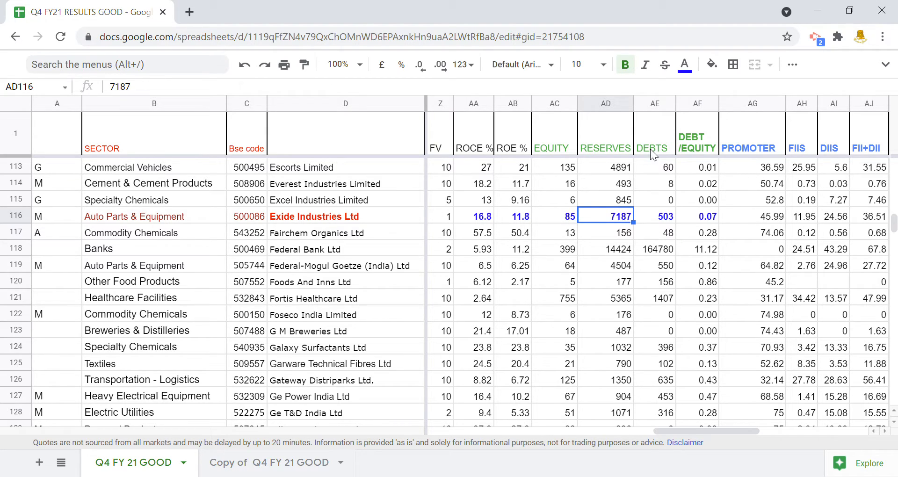
left_click(655, 216)
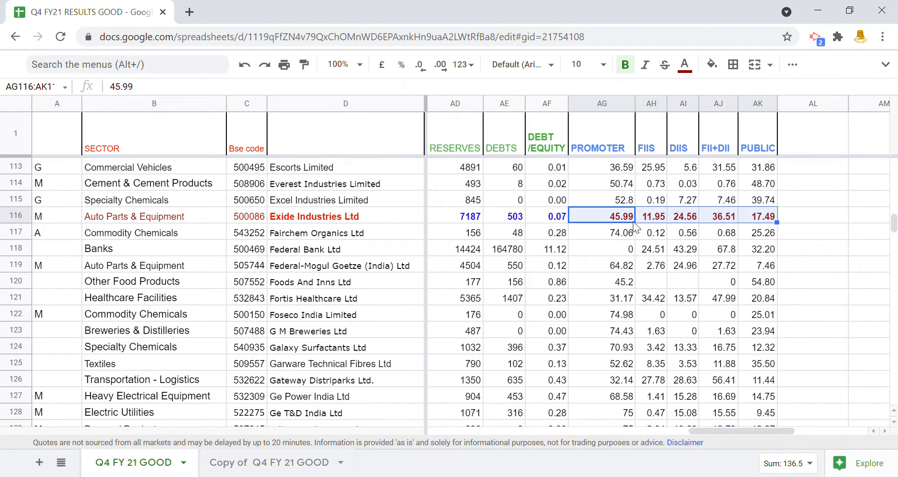
mouse_move(658, 224)
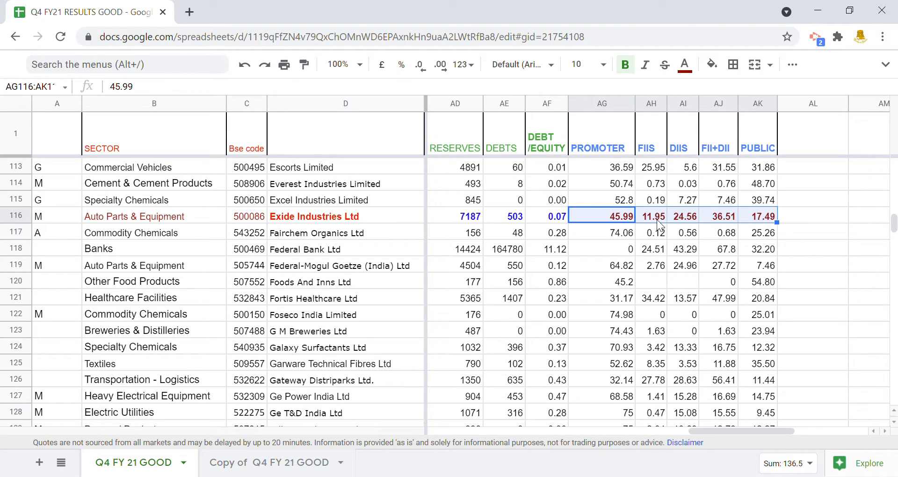
mouse_move(690, 218)
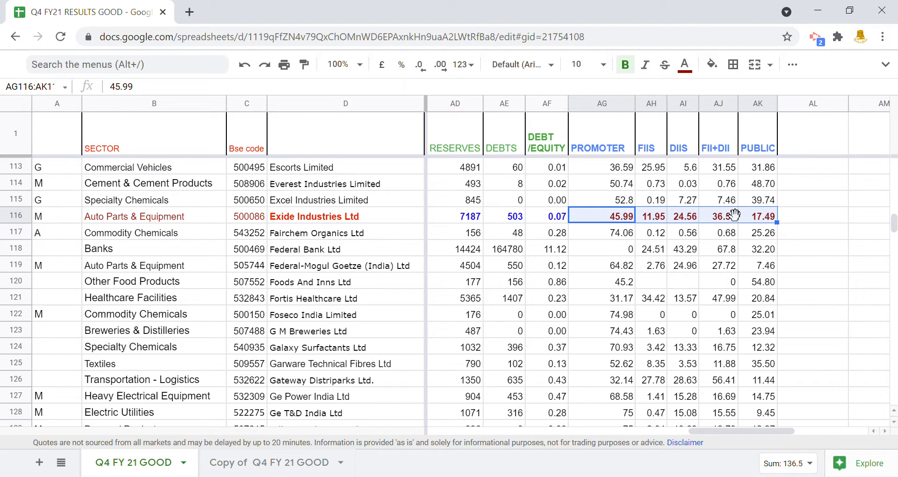
mouse_move(731, 215)
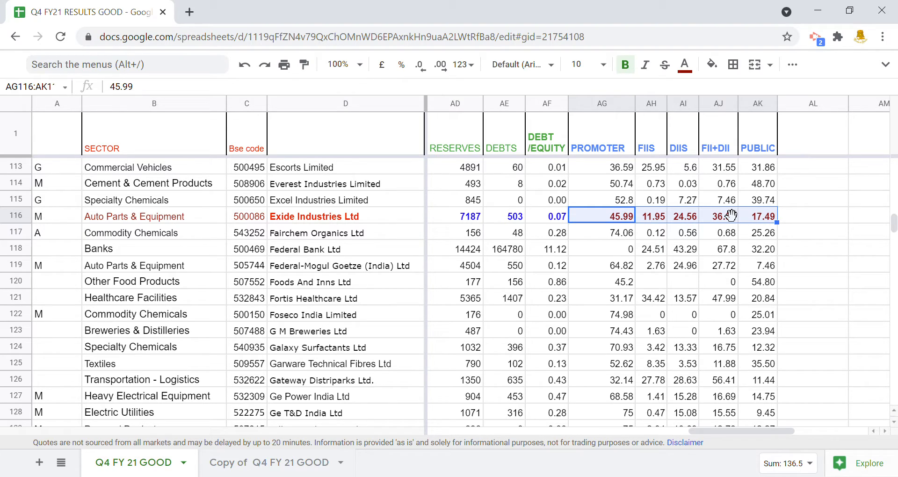
mouse_move(724, 225)
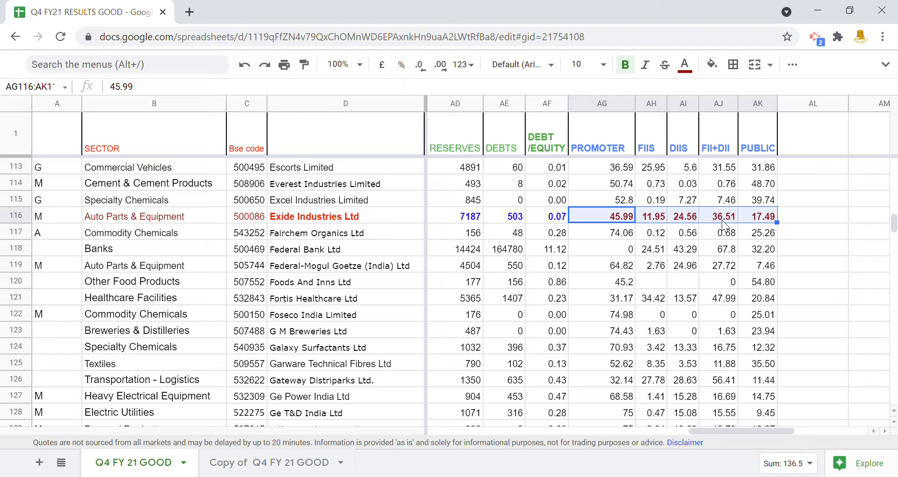
mouse_move(728, 170)
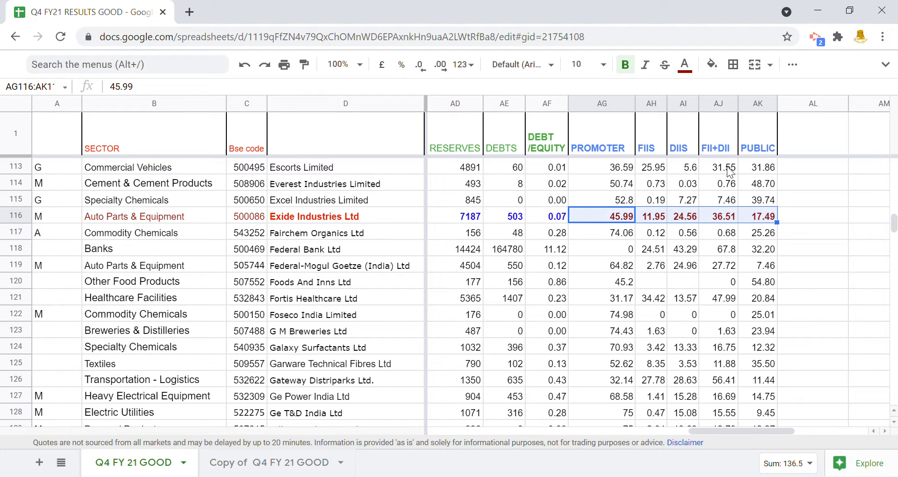
left_click(757, 216)
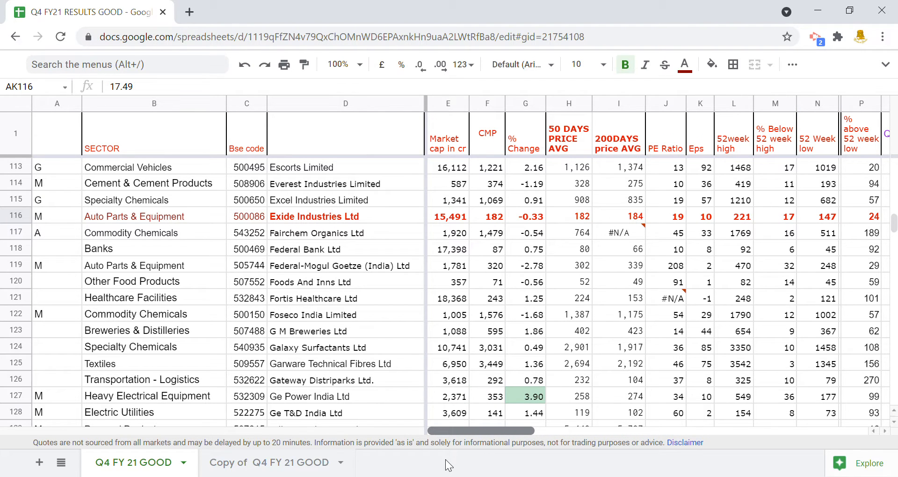
mouse_move(602, 296)
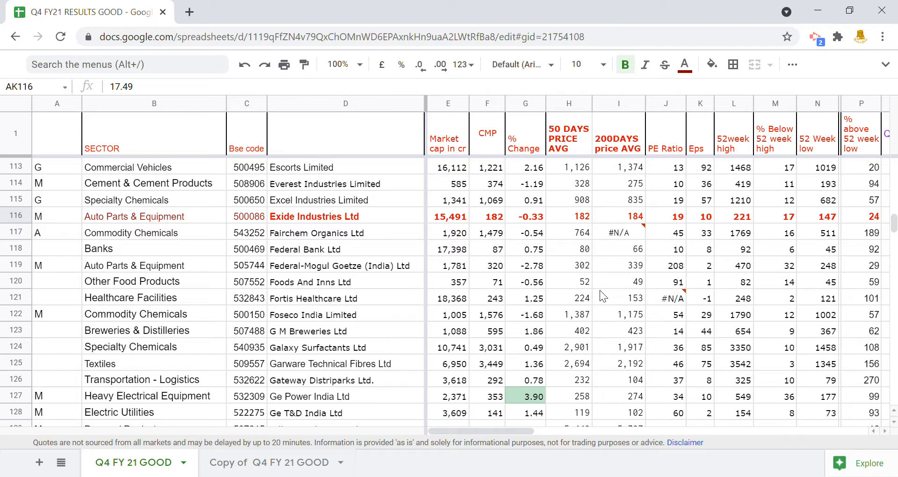
mouse_move(41, 247)
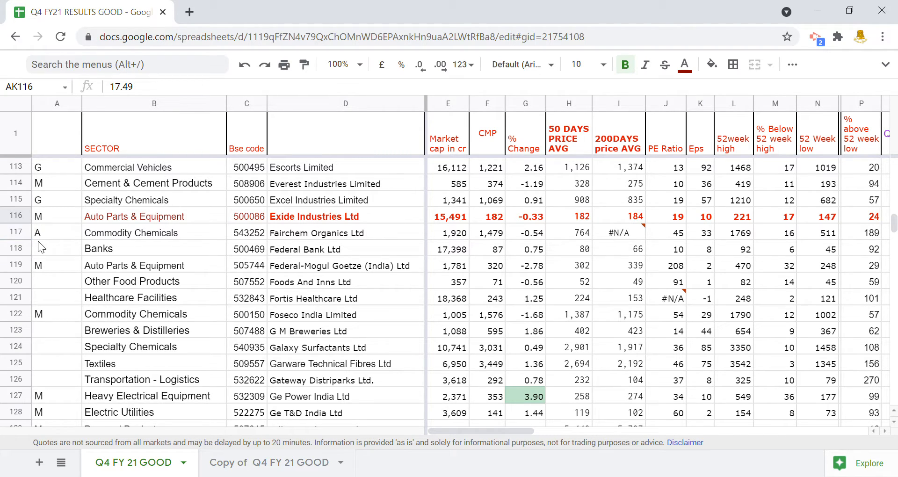
mouse_move(300, 384)
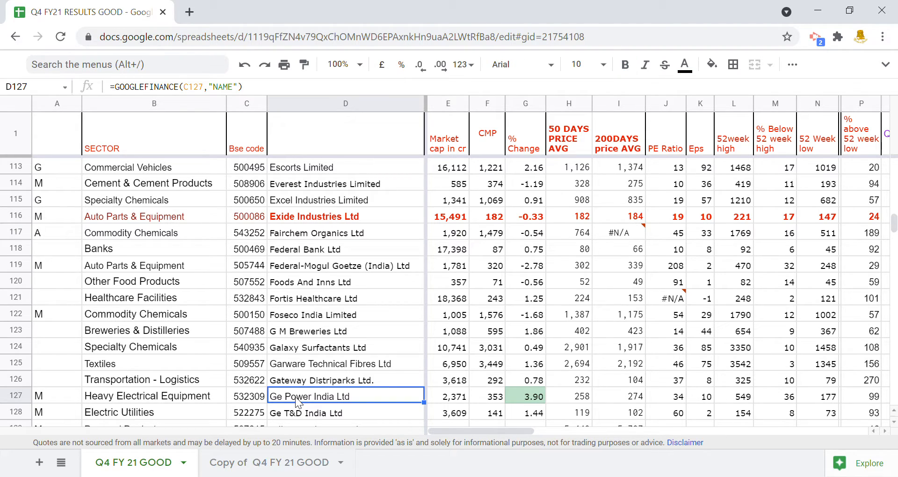
left_click(150, 396)
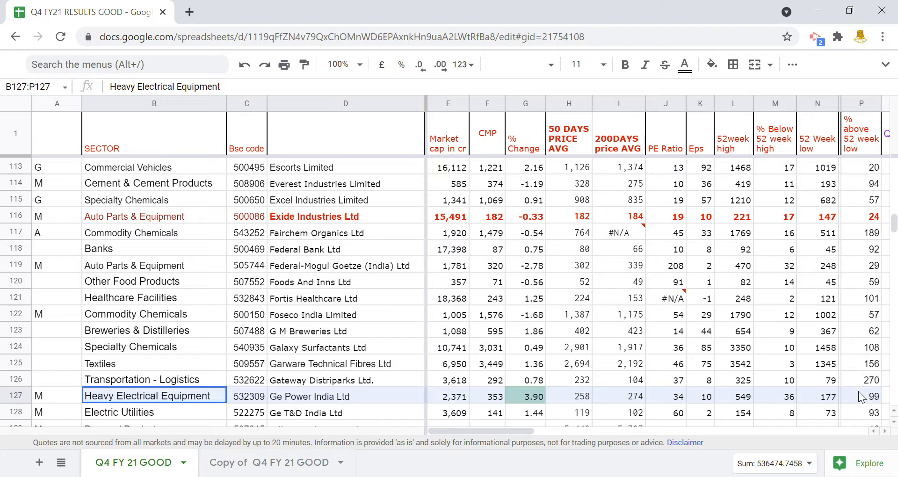
- Make Ge Power India's row B127:P127 bold red and check its 50-day average value
left_click(685, 64)
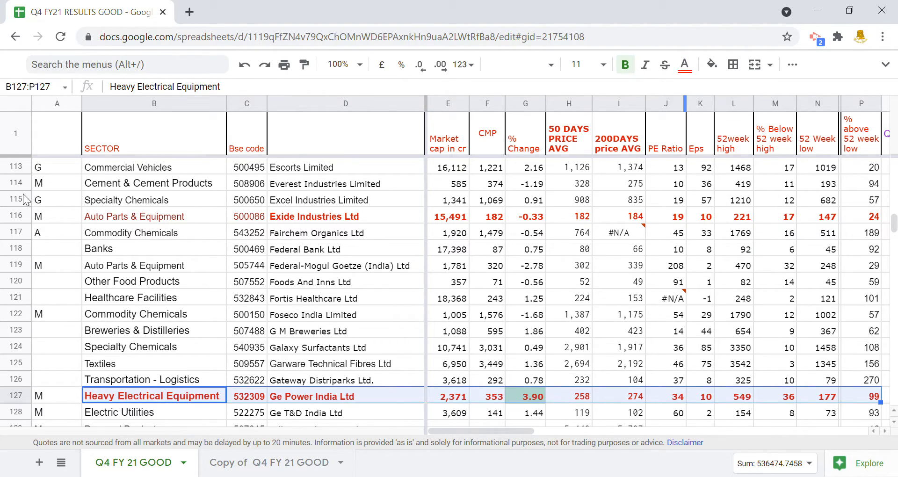
left_click(346, 362)
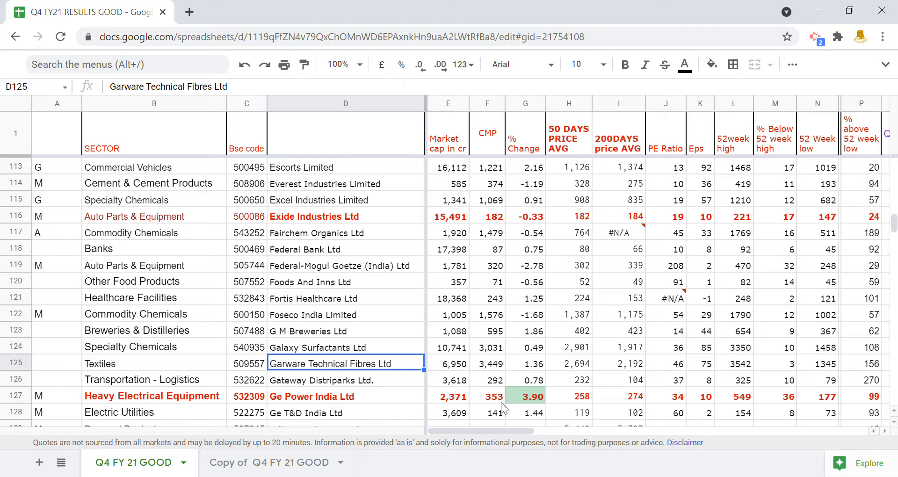
mouse_move(390, 203)
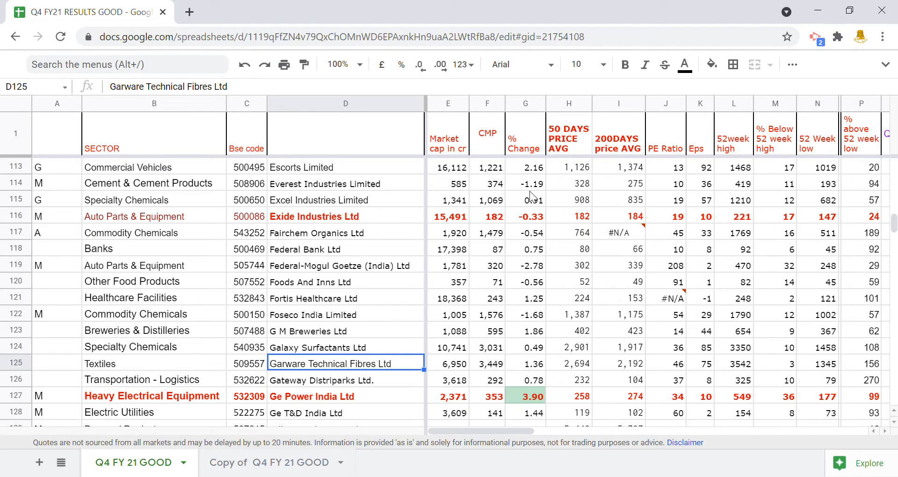
left_click(580, 397)
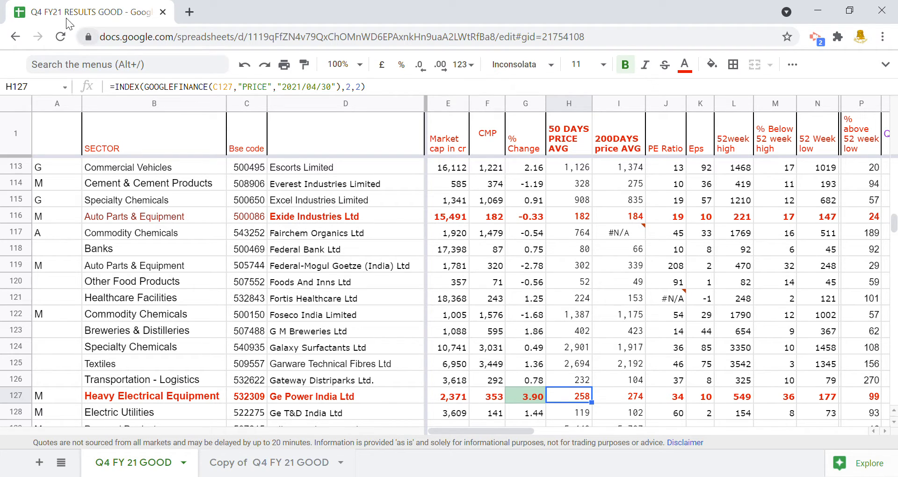
mouse_move(565, 344)
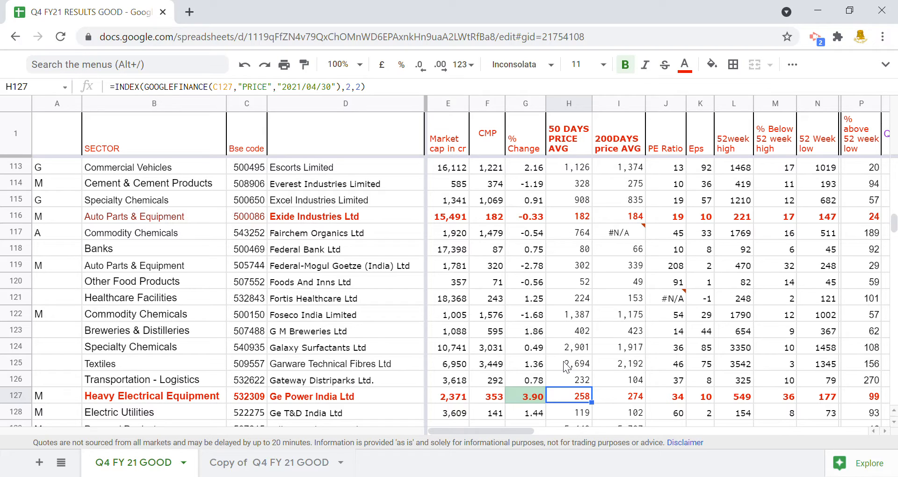
- Confirm Ge Power India's 200-day average, current price and 52-week high are GOOGLEFINANCE formulas
left_click(624, 396)
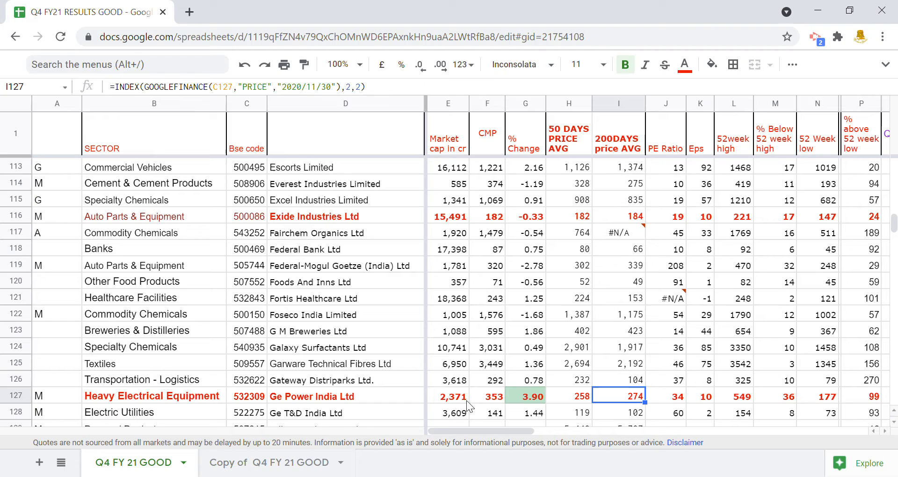
left_click(488, 396)
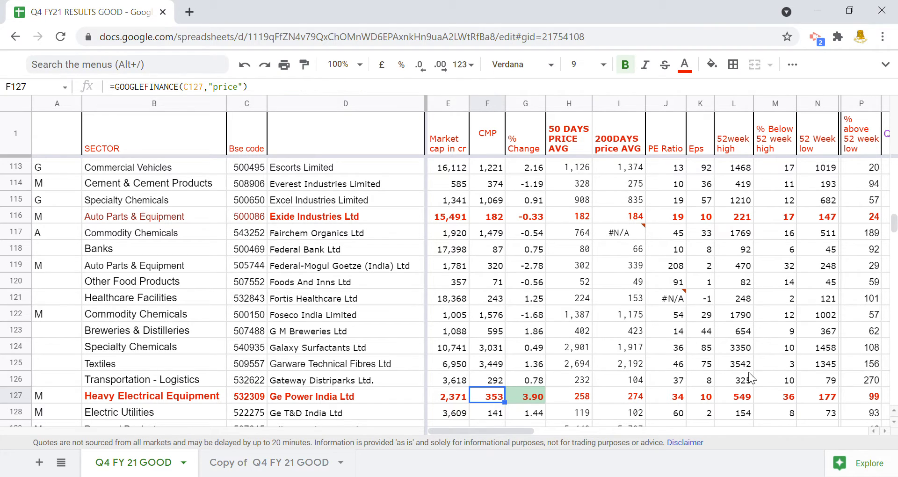
left_click(741, 397)
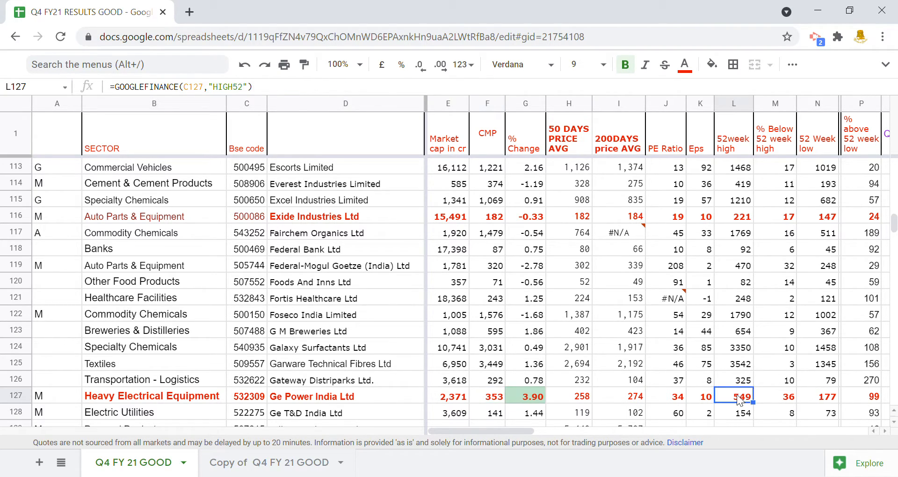
mouse_move(745, 406)
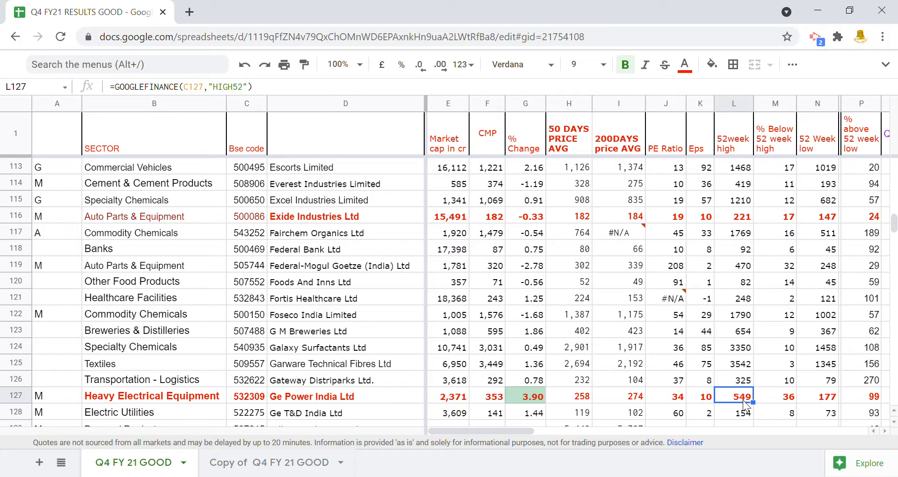
mouse_move(516, 458)
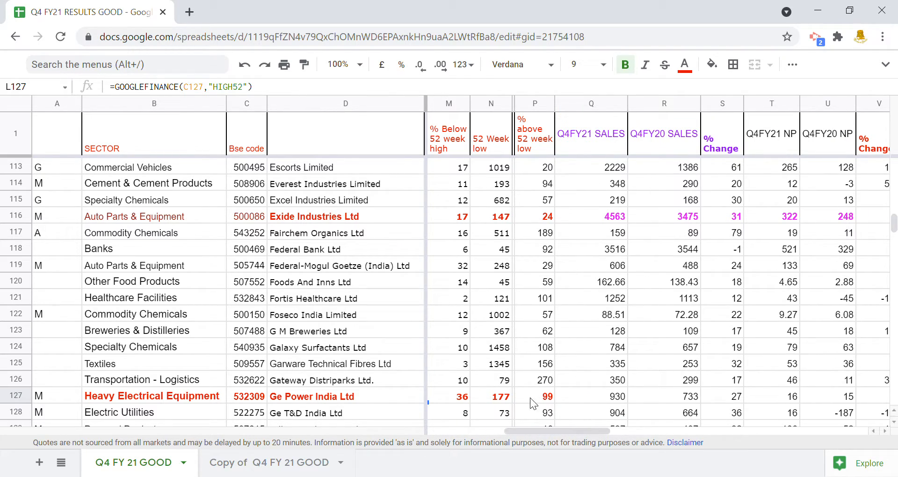
- Make Ge Power India's sales, net profit and EPS figures (Q127:X127) bold green
left_click(491, 396)
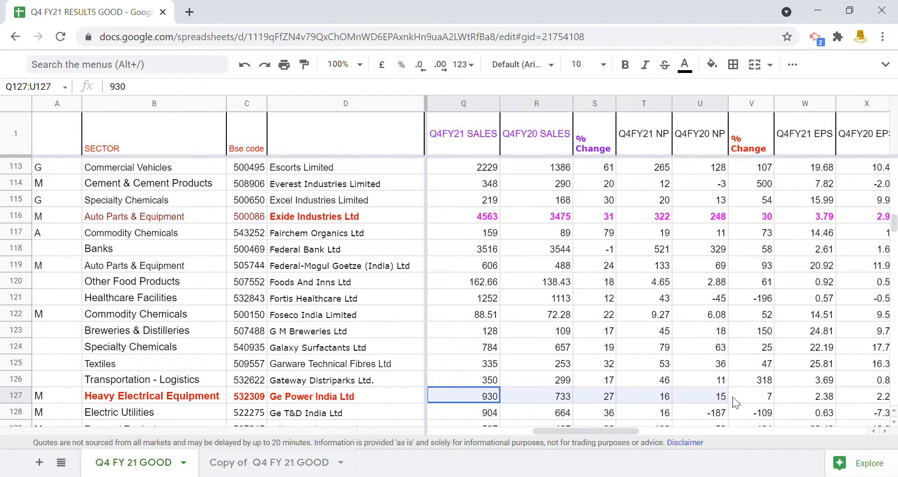
left_click(685, 64)
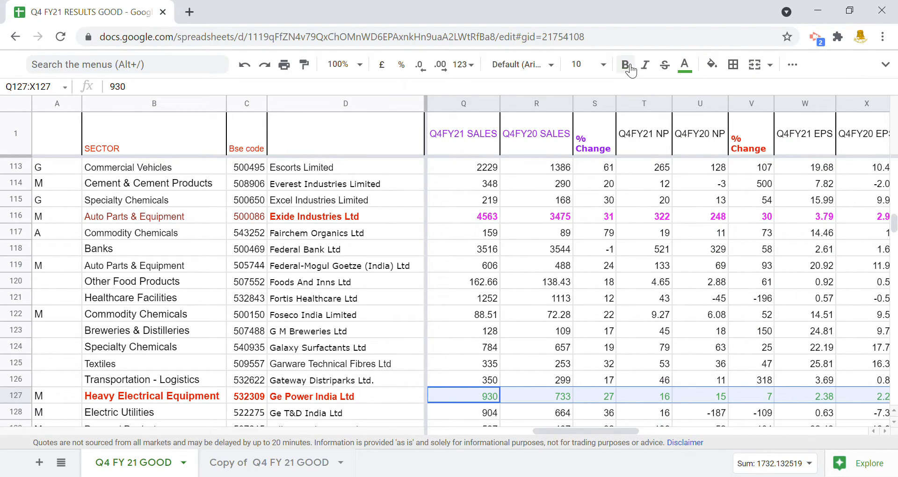
left_click(624, 64)
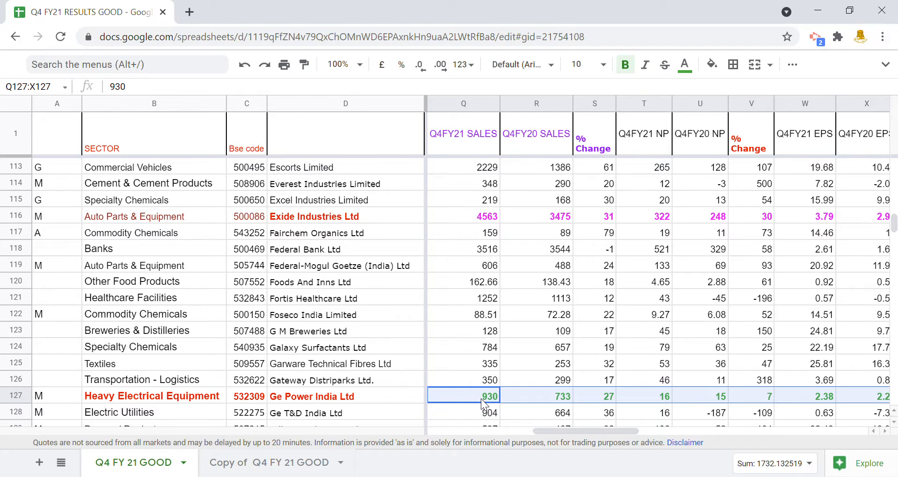
- Check Ge Power India's Q4 sales figures and its sales and net profit % change formulas
left_click(474, 397)
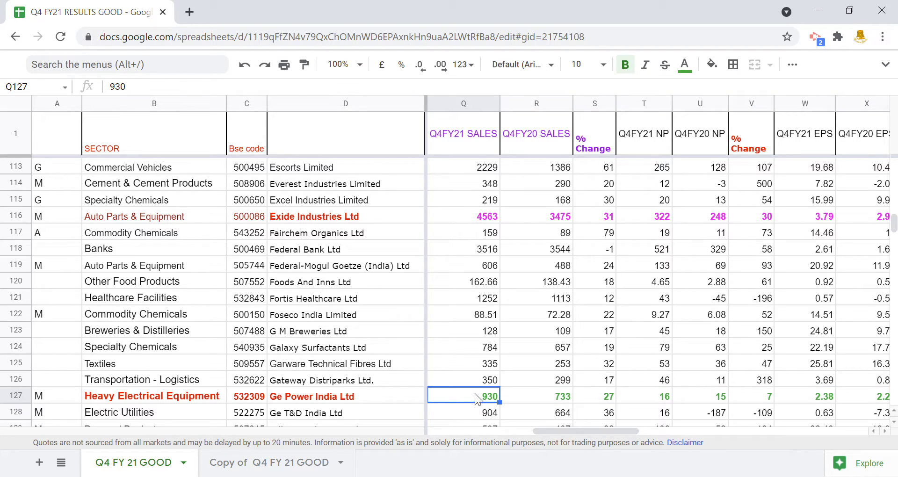
left_click(543, 397)
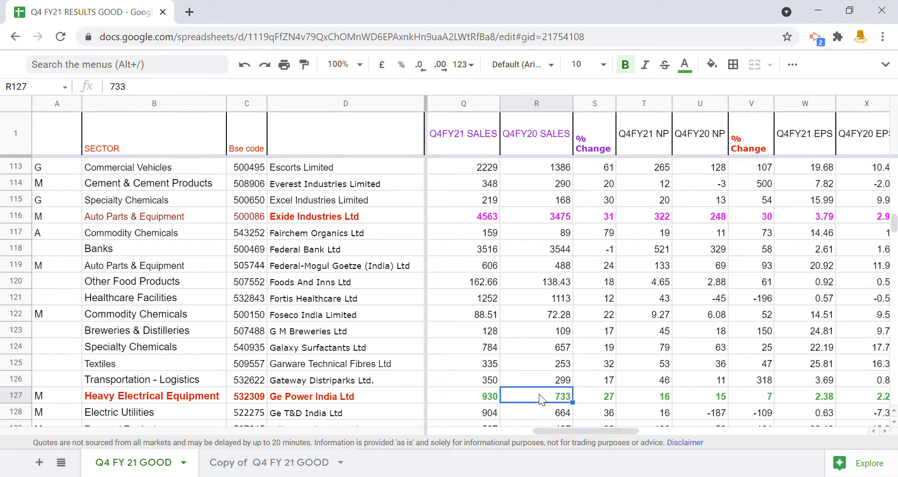
left_click(601, 396)
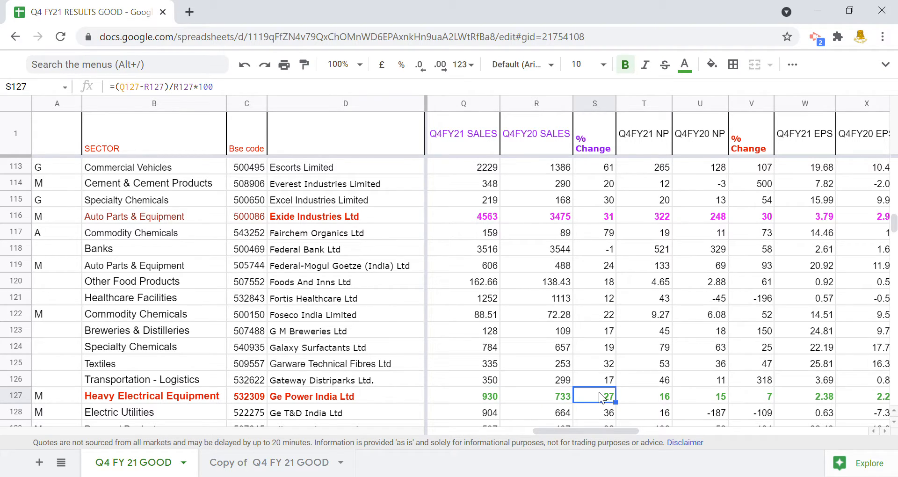
mouse_move(651, 396)
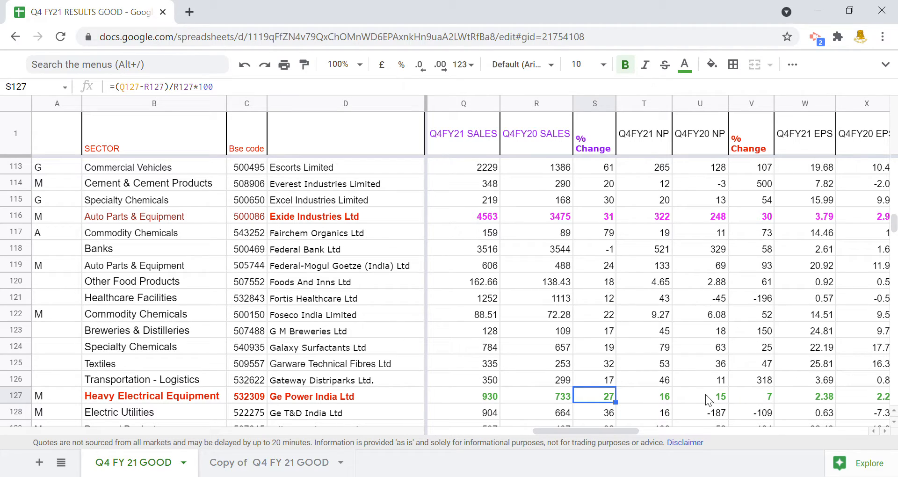
left_click(758, 397)
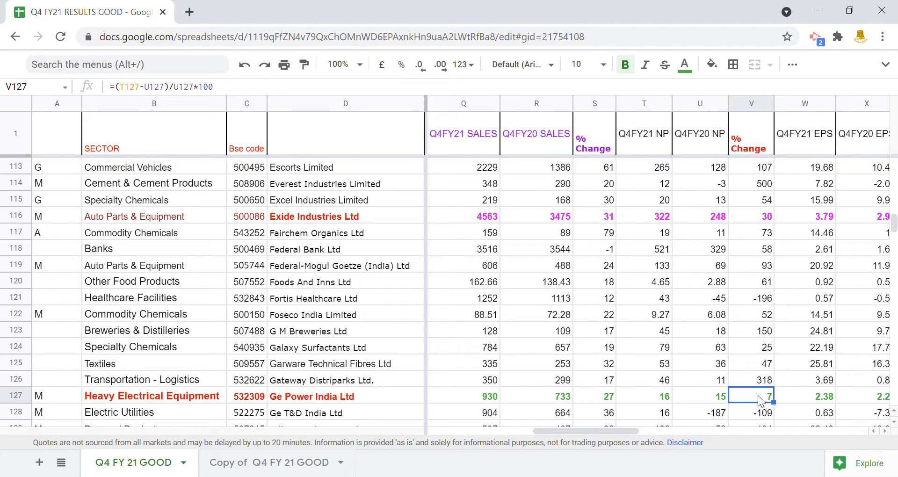
mouse_move(621, 438)
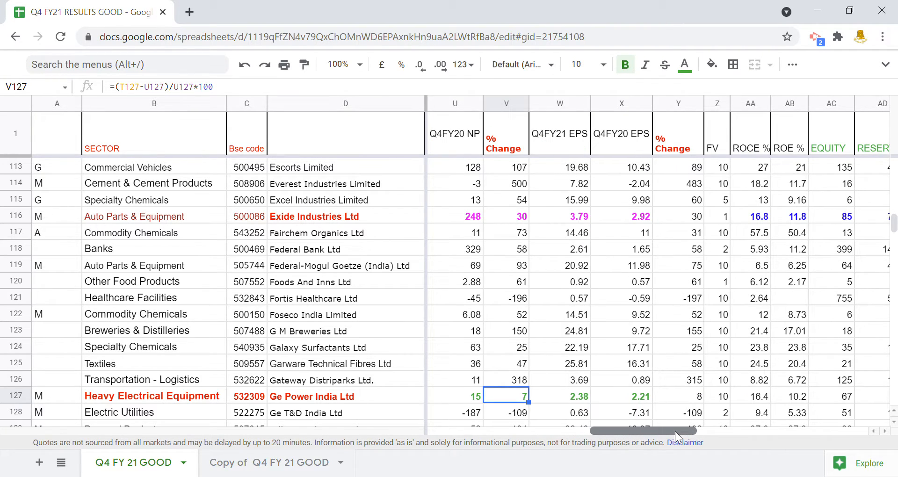
left_click(578, 396)
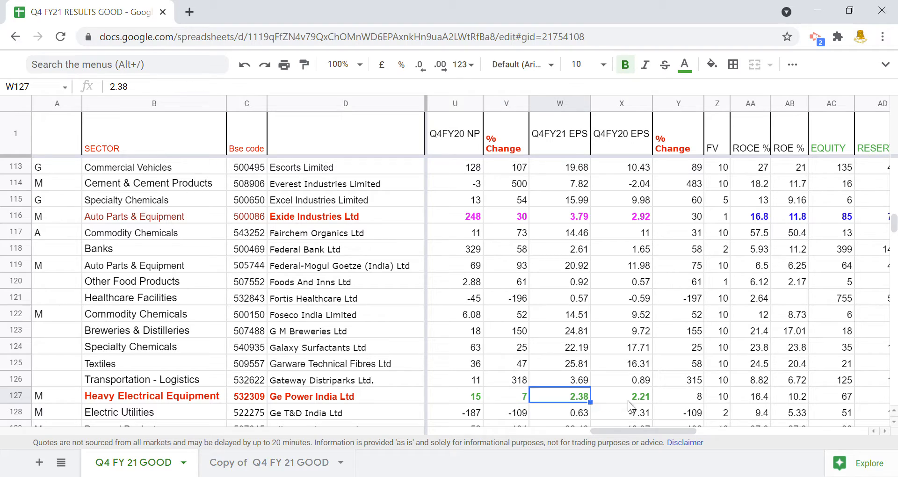
left_click(640, 396)
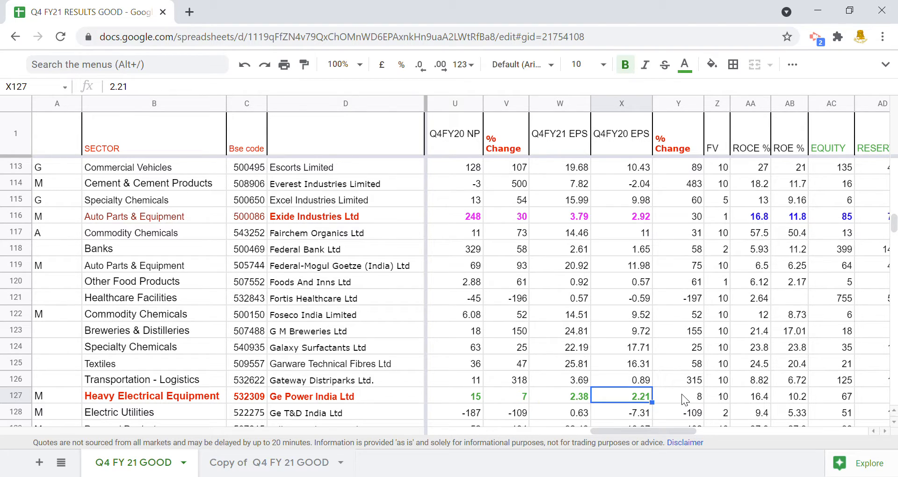
left_click(716, 397)
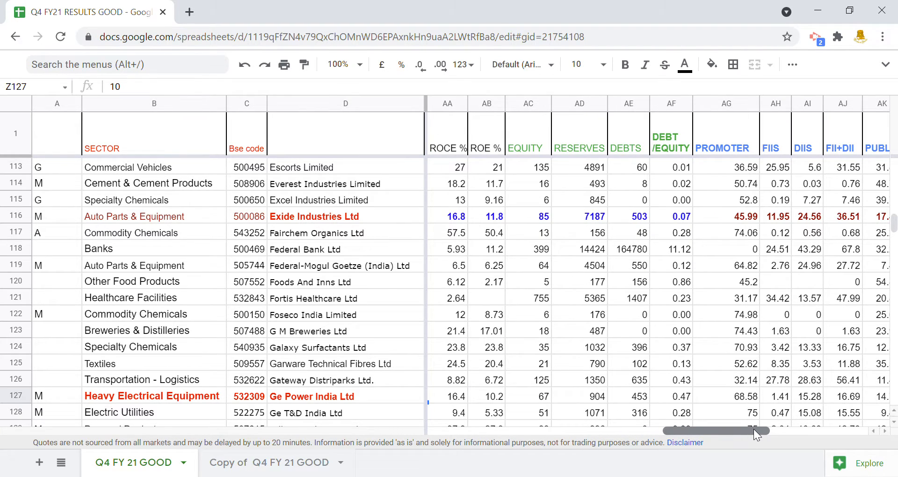
mouse_move(458, 406)
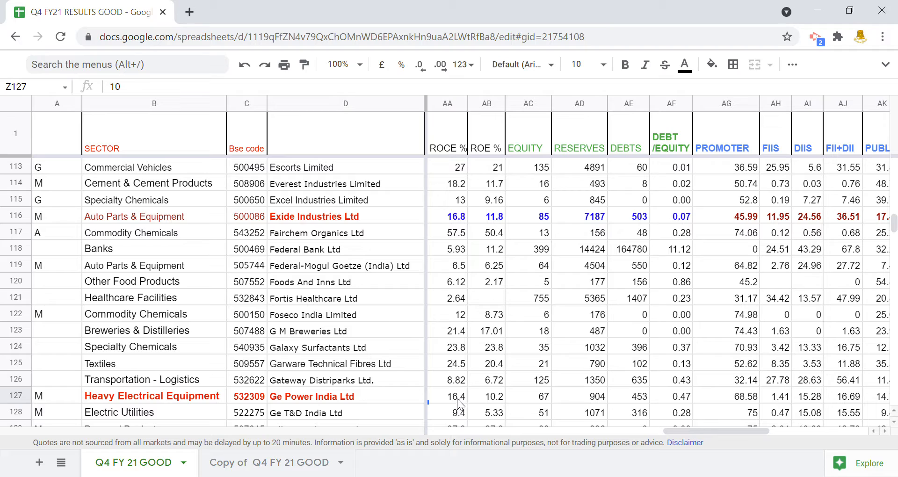
mouse_move(496, 402)
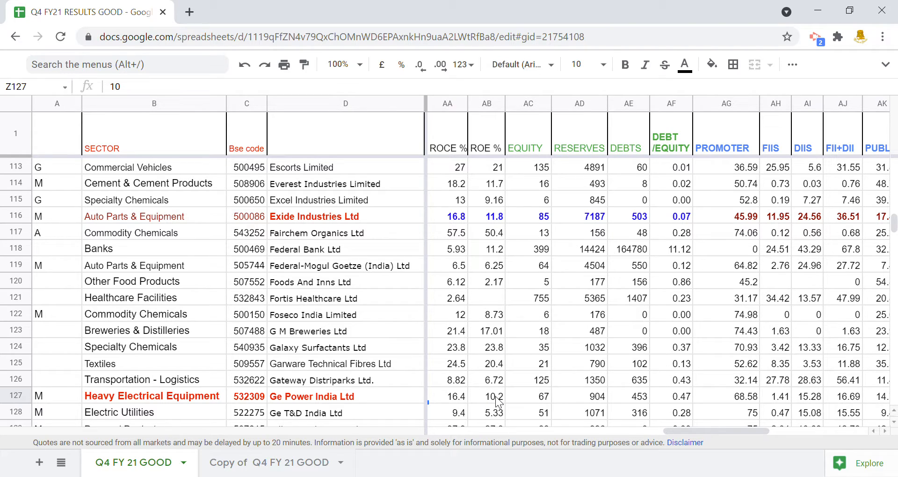
- Make Ge Power India's equity, reserves, debts and debt-to-equity figures (AC127:AF127) bold blue
left_click_drag(526, 396, 579, 395)
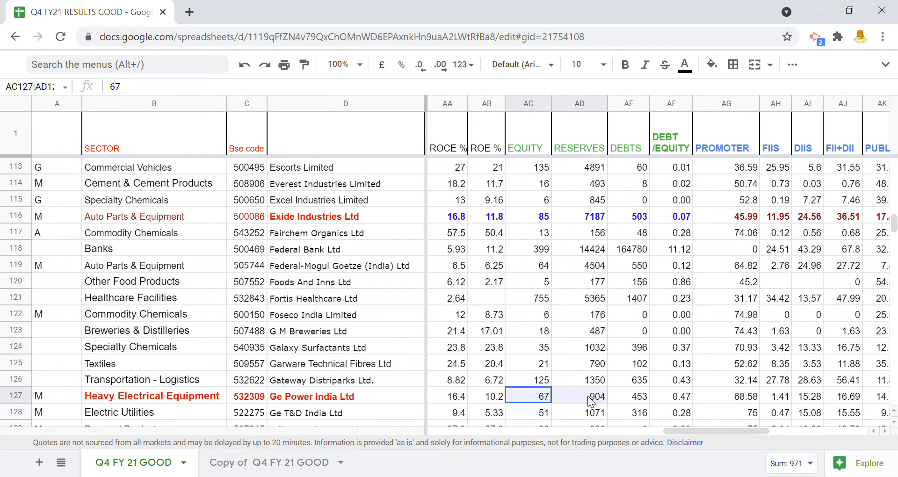
left_click_drag(527, 396, 682, 396)
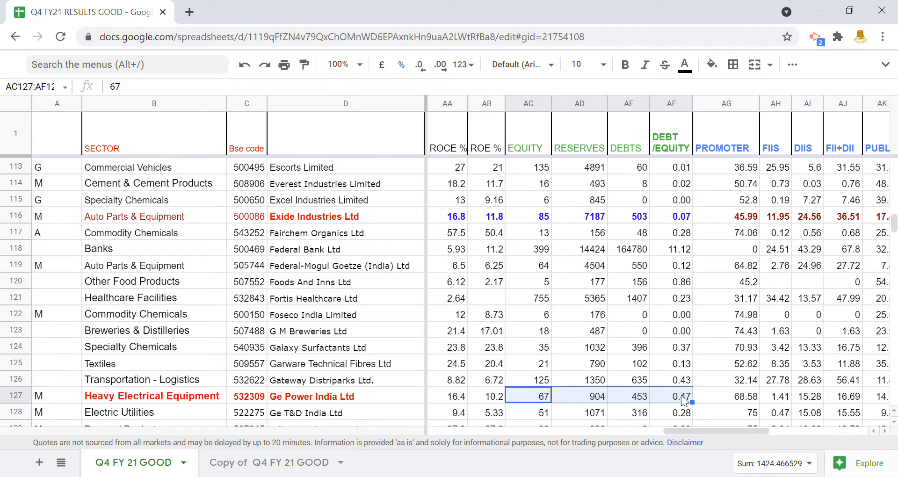
left_click(684, 64)
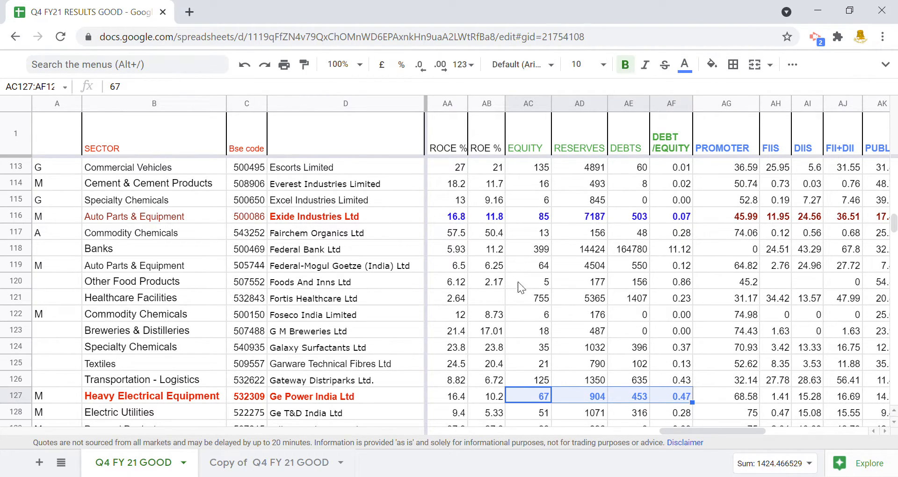
left_click(584, 396)
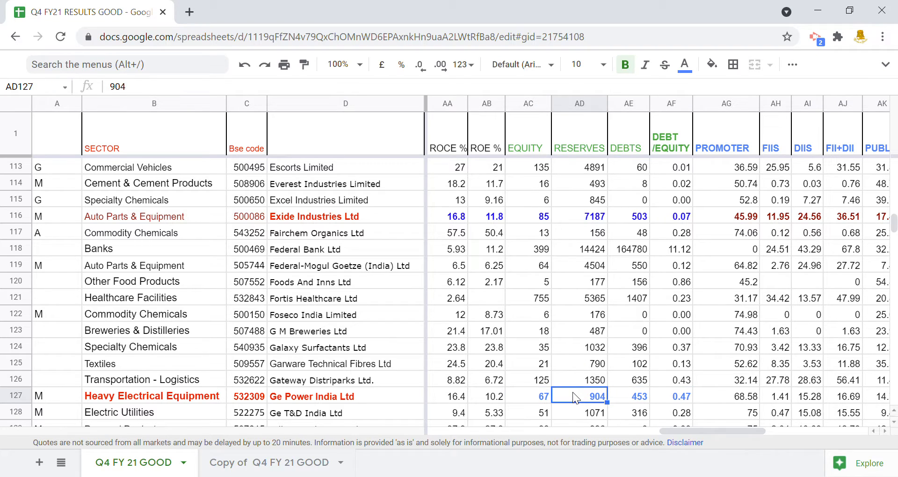
mouse_move(626, 397)
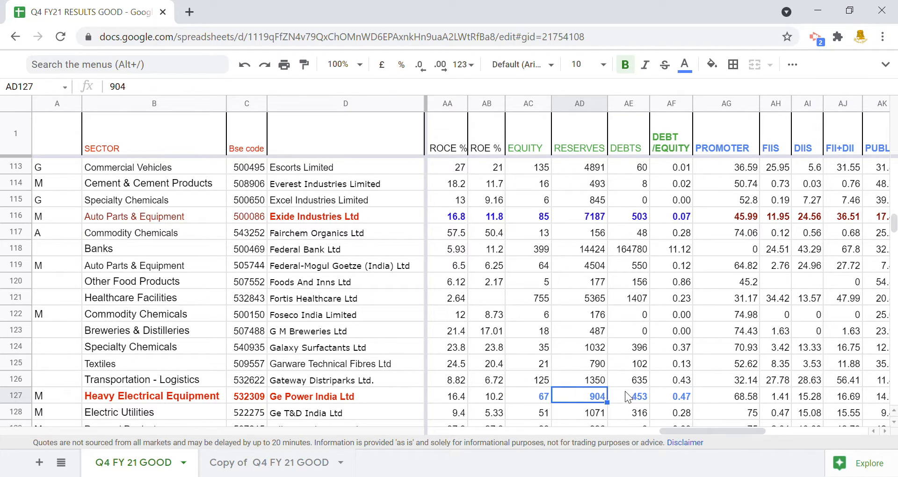
left_click(638, 397)
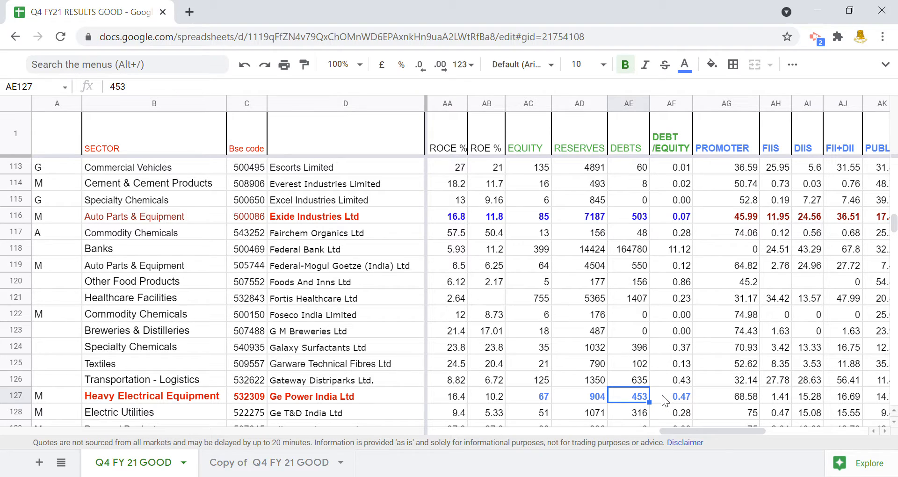
scroll("right", 3)
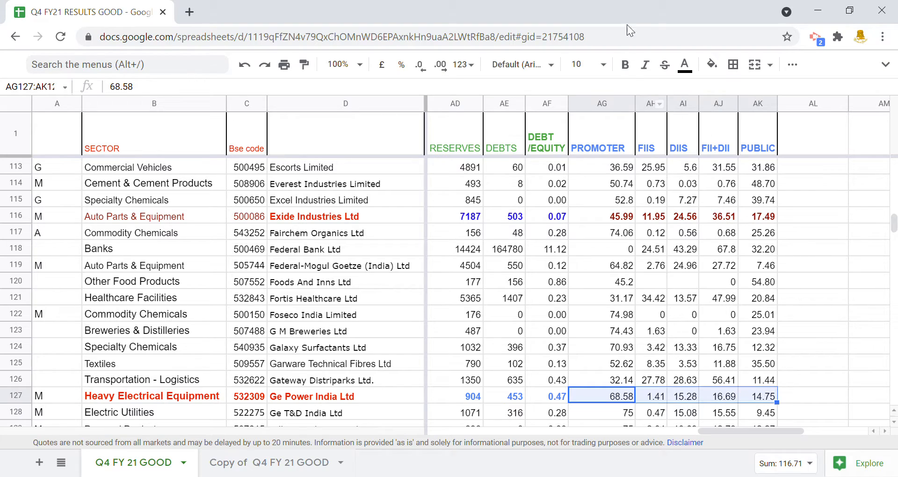
- Make Ge Power India's promoter, FII, DII, FII+DII and public holdings (AG127:AK127) bold
left_click(685, 64)
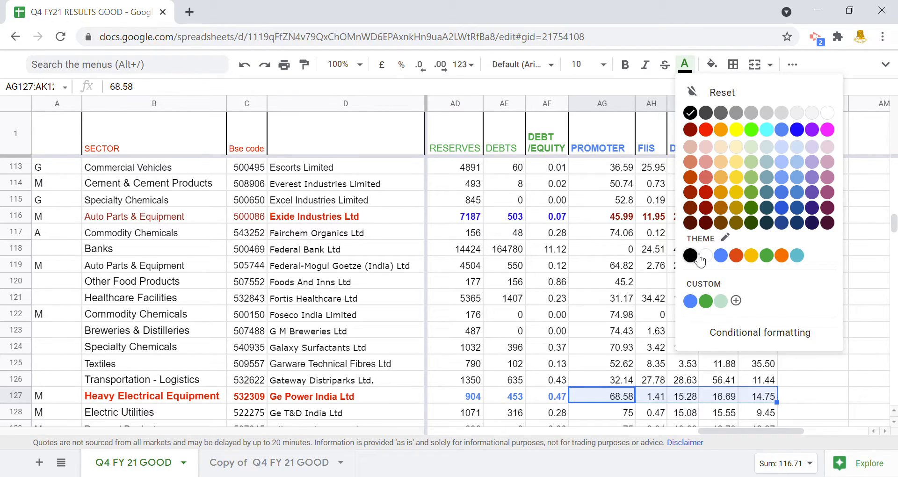
mouse_move(625, 65)
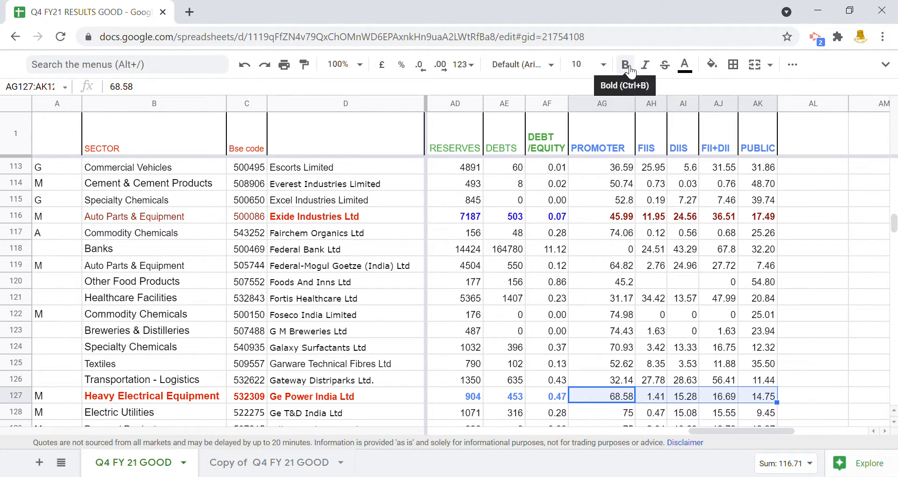
left_click(624, 64)
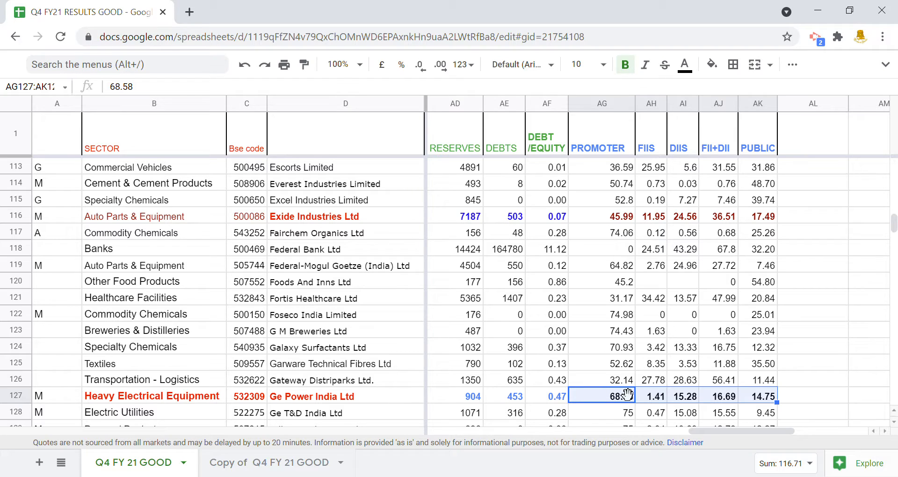
mouse_move(645, 400)
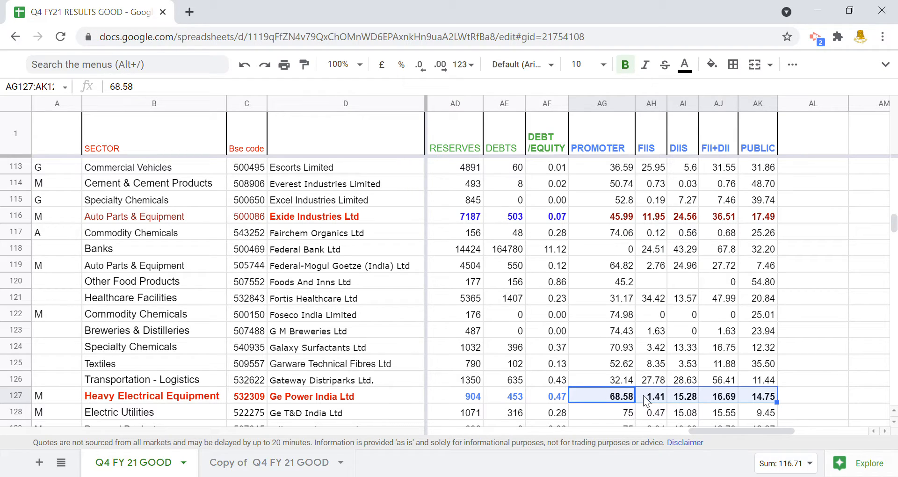
mouse_move(662, 413)
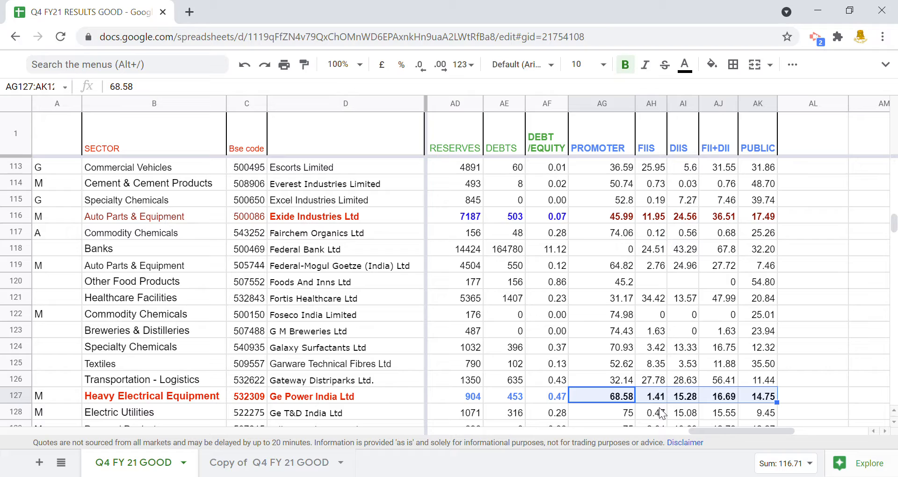
mouse_move(688, 400)
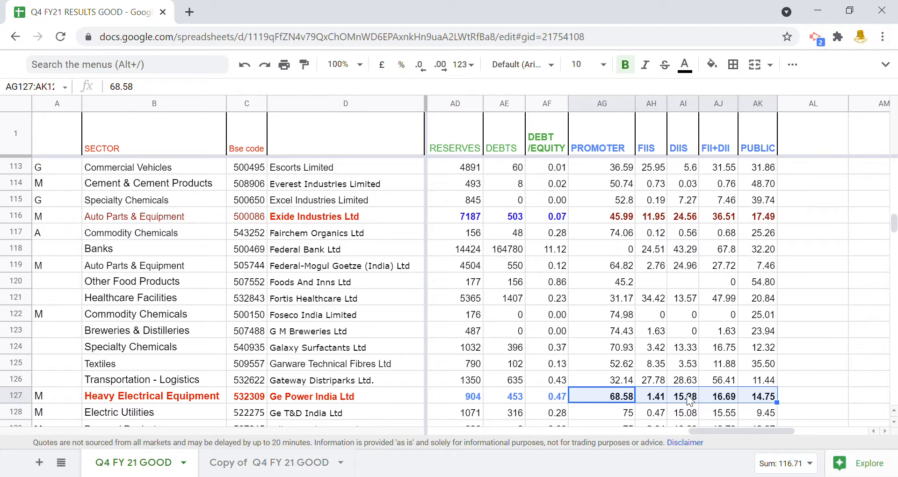
mouse_move(737, 405)
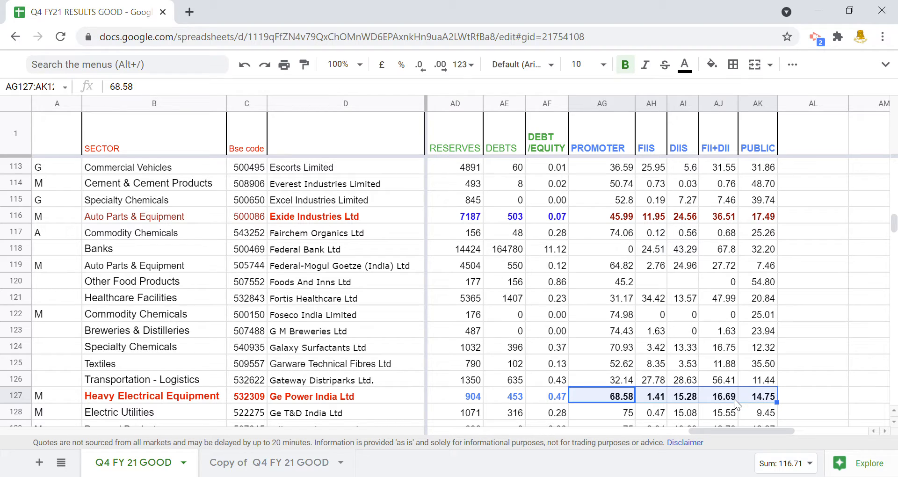
left_click(761, 396)
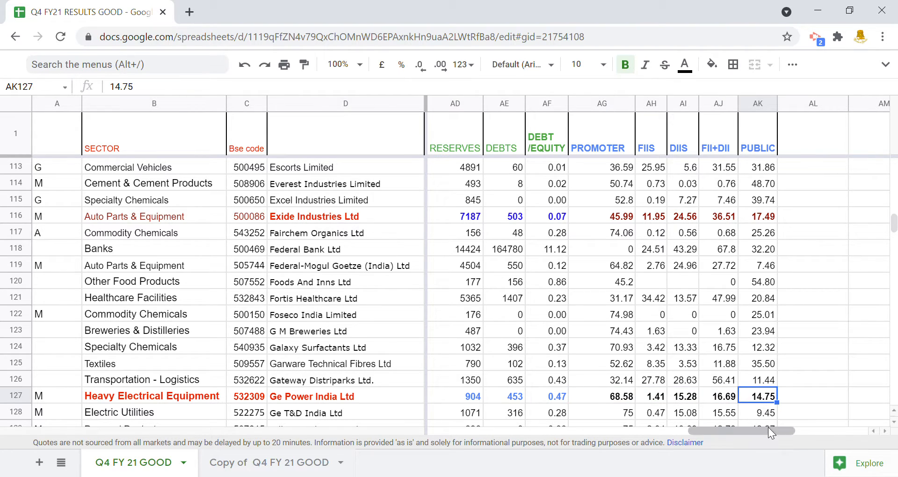
scroll("left", 3)
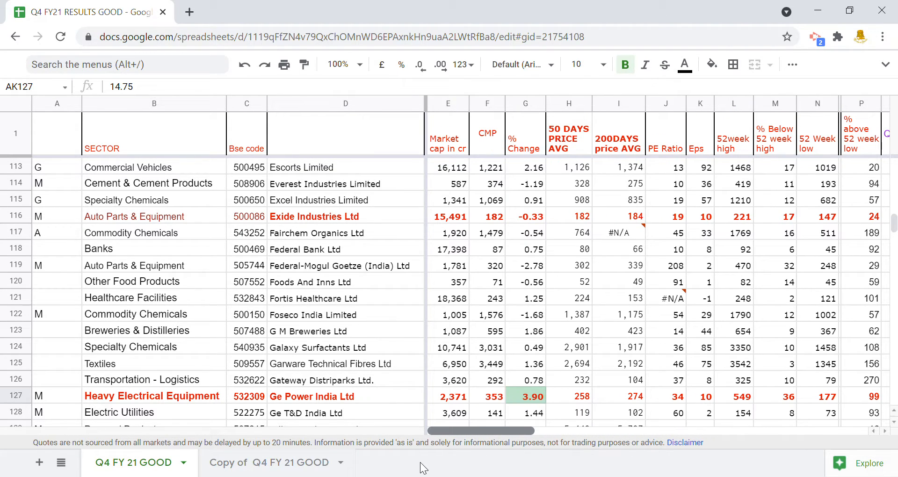
mouse_move(487, 385)
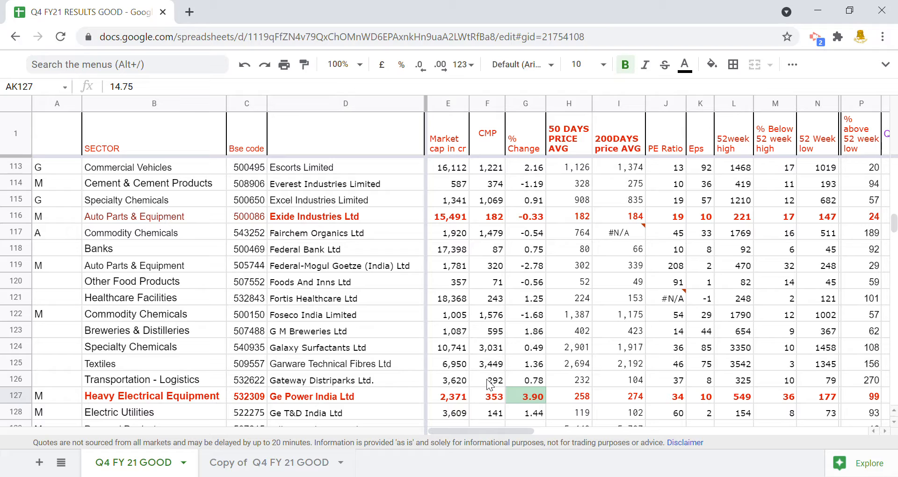
mouse_move(361, 228)
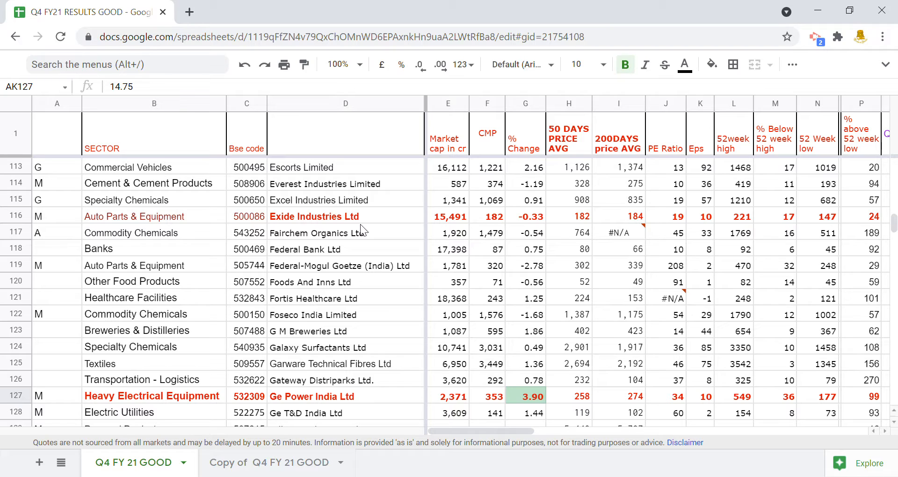
left_click(344, 397)
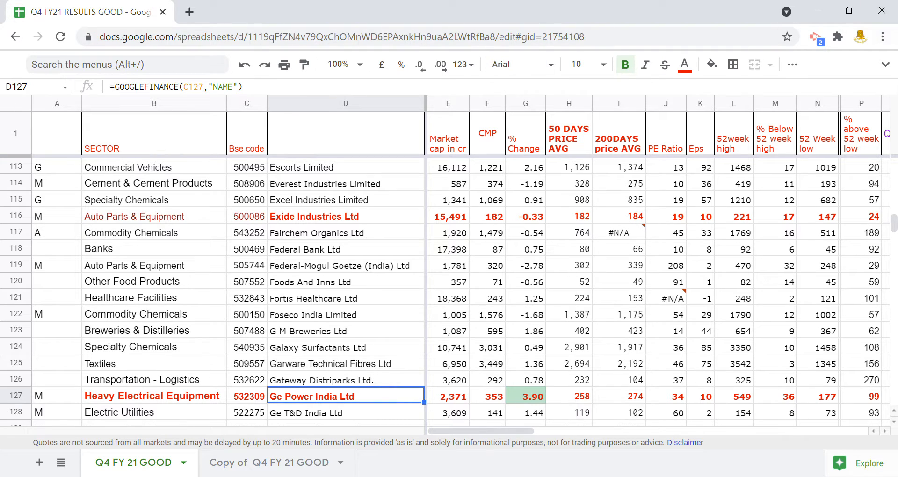
mouse_move(893, 222)
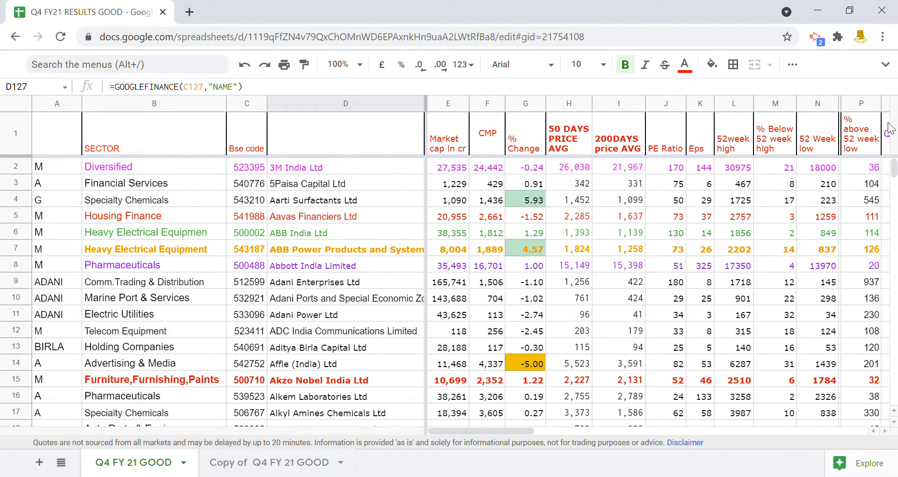
mouse_move(369, 256)
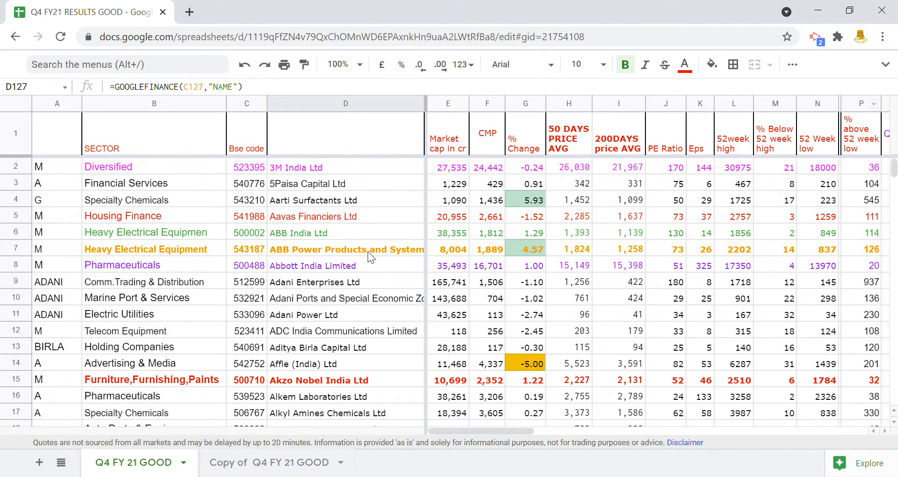
left_click(331, 217)
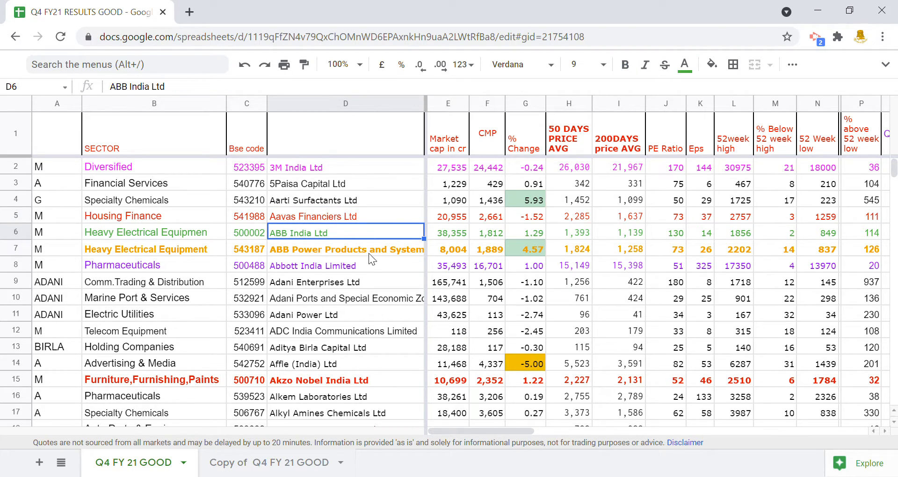
left_click(345, 249)
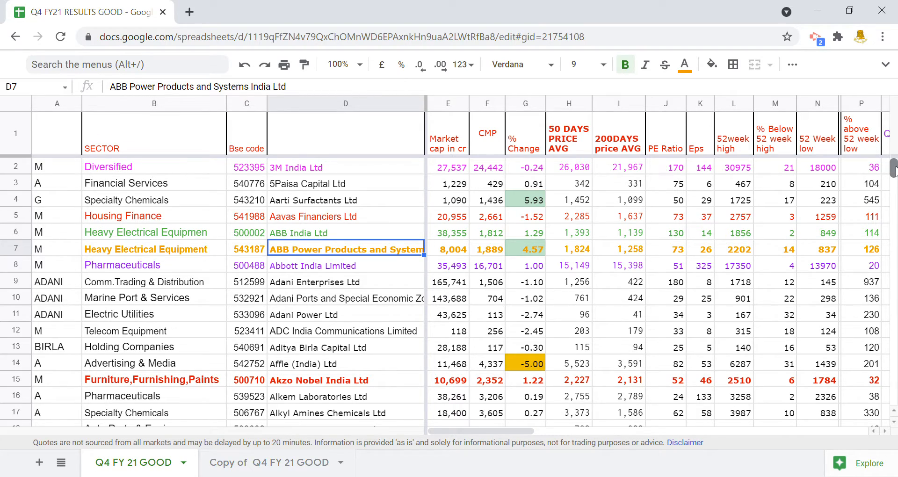
scroll("down", 3)
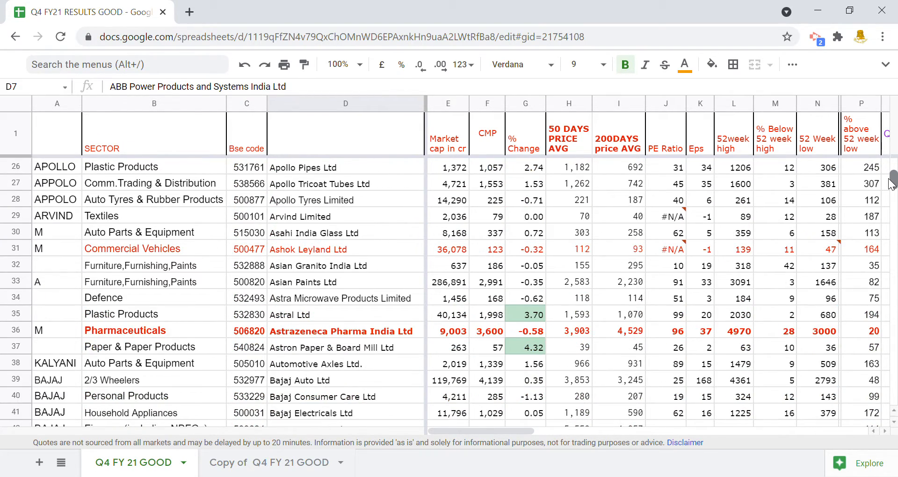
scroll("down", 3)
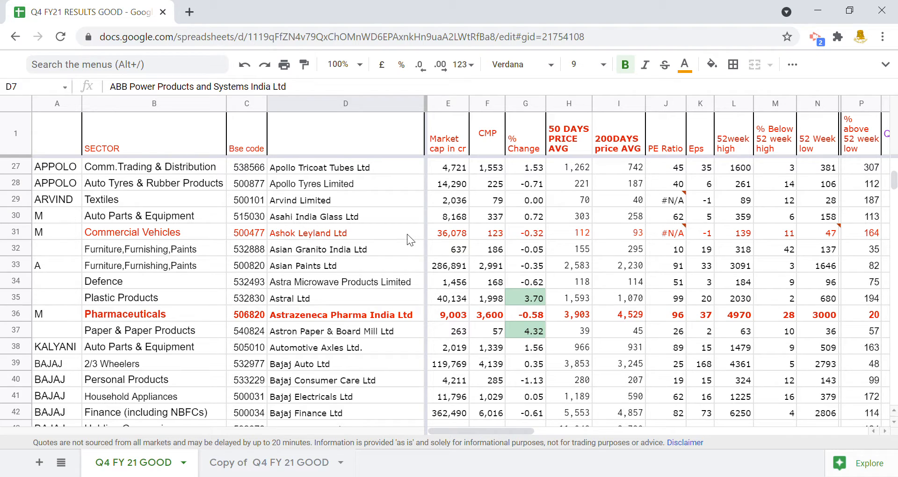
scroll("down", 3)
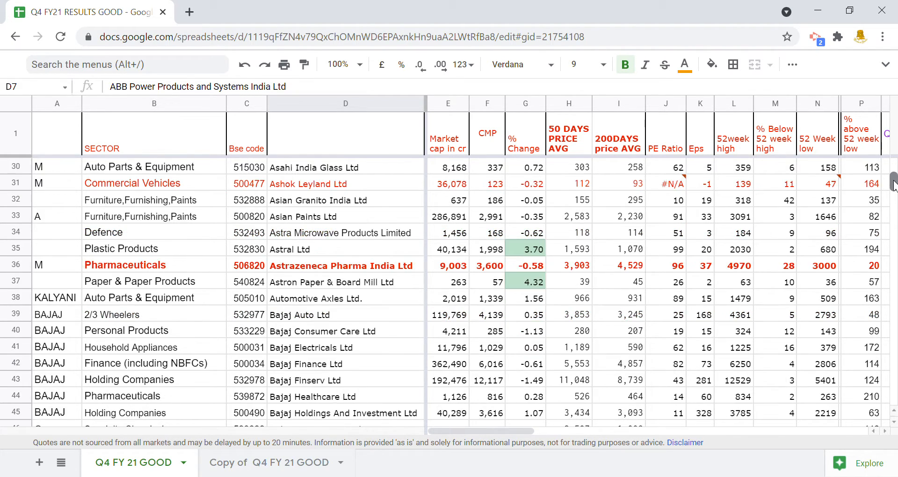
scroll("down", 3)
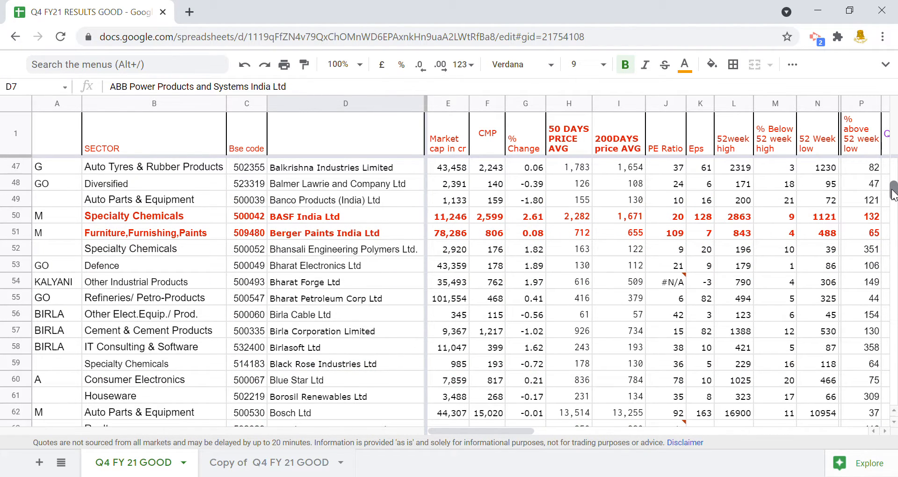
mouse_move(380, 233)
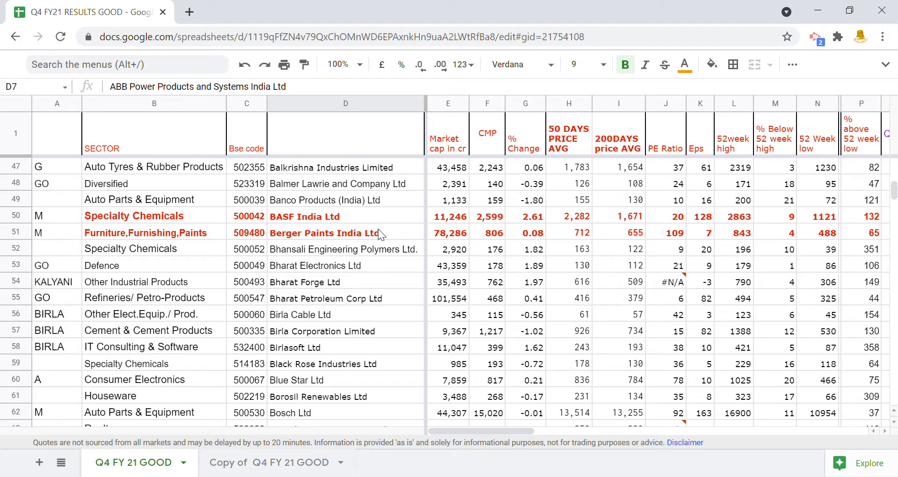
scroll("down", 3)
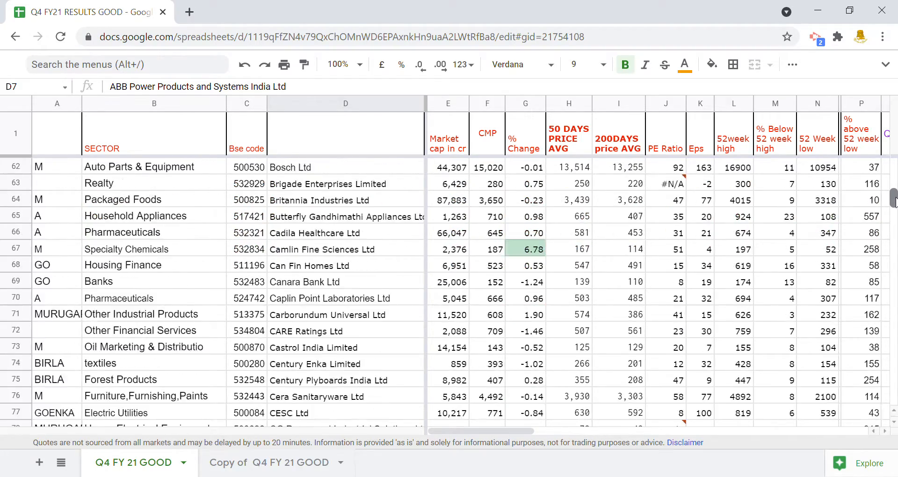
scroll("down", 3)
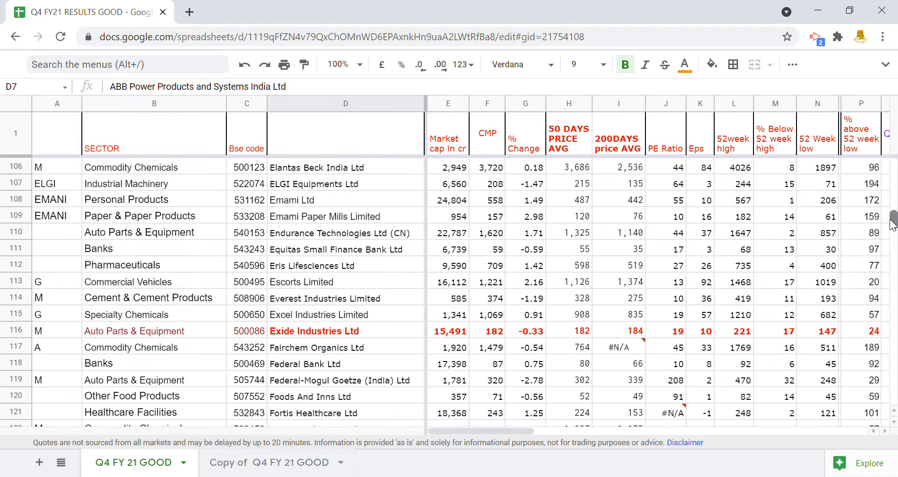
scroll("down", 3)
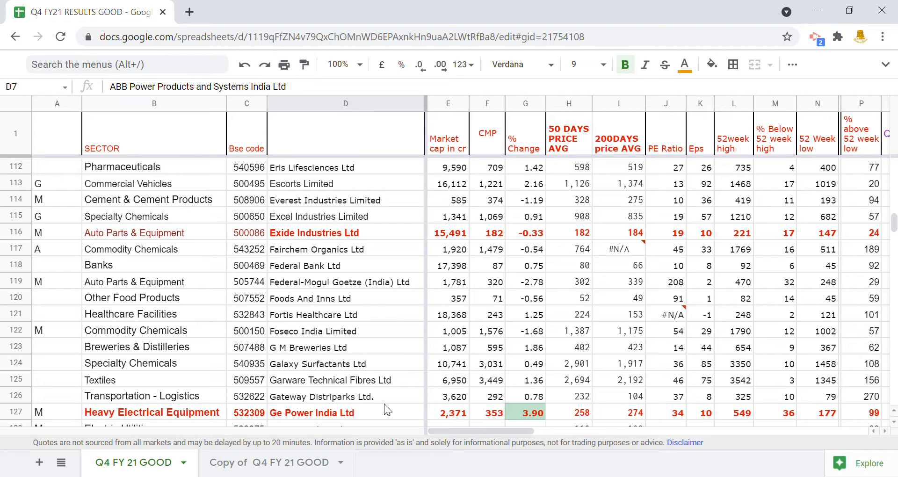
mouse_move(102, 274)
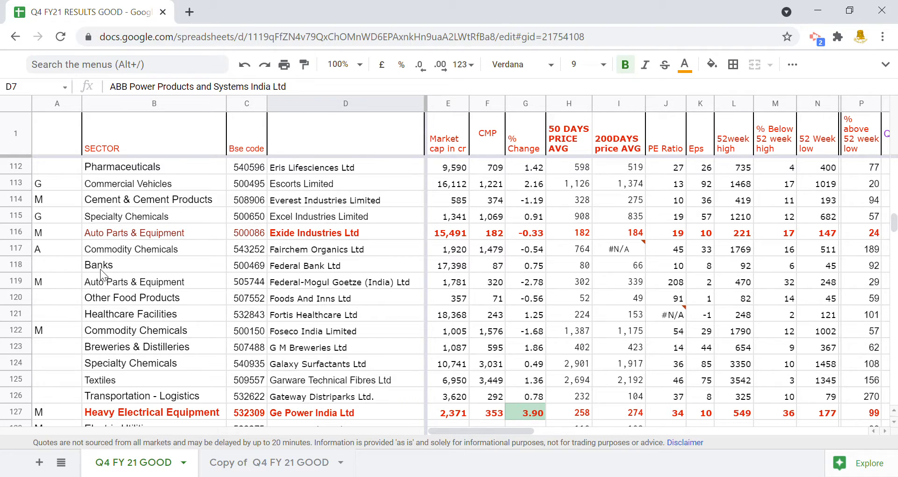